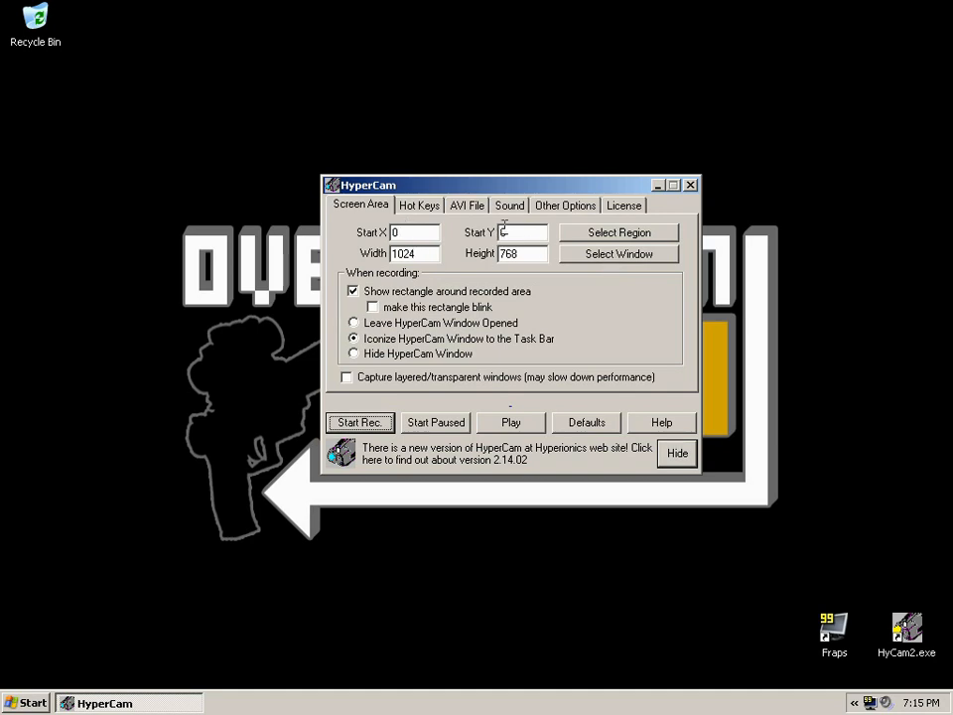
{"action": "mouse_move", "coordinate": [532, 254]}
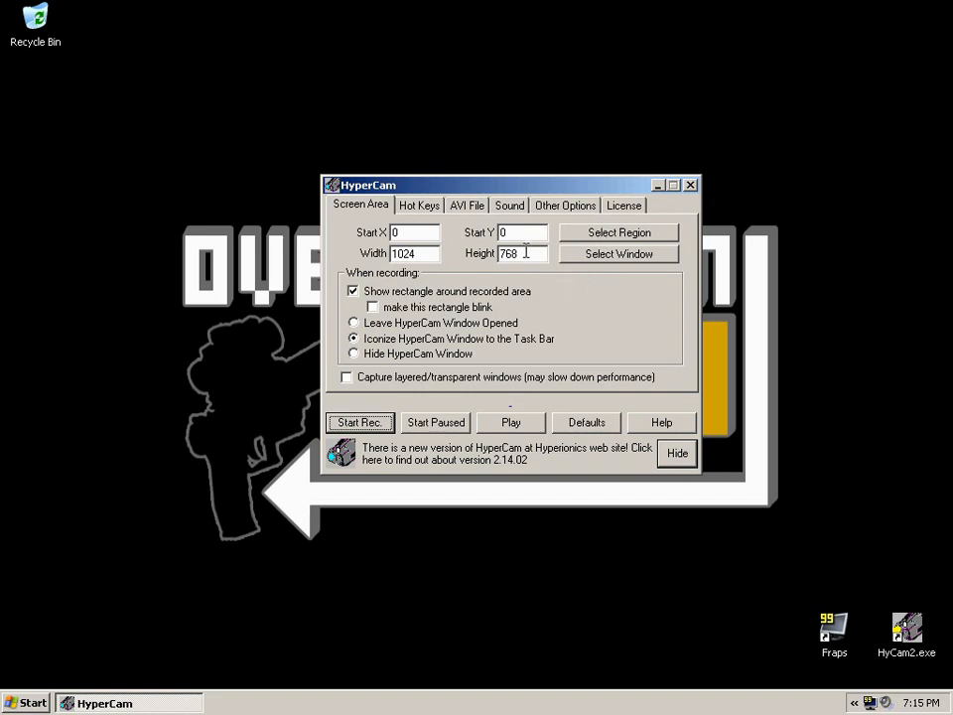
{"action": "mouse_move", "coordinate": [528, 254]}
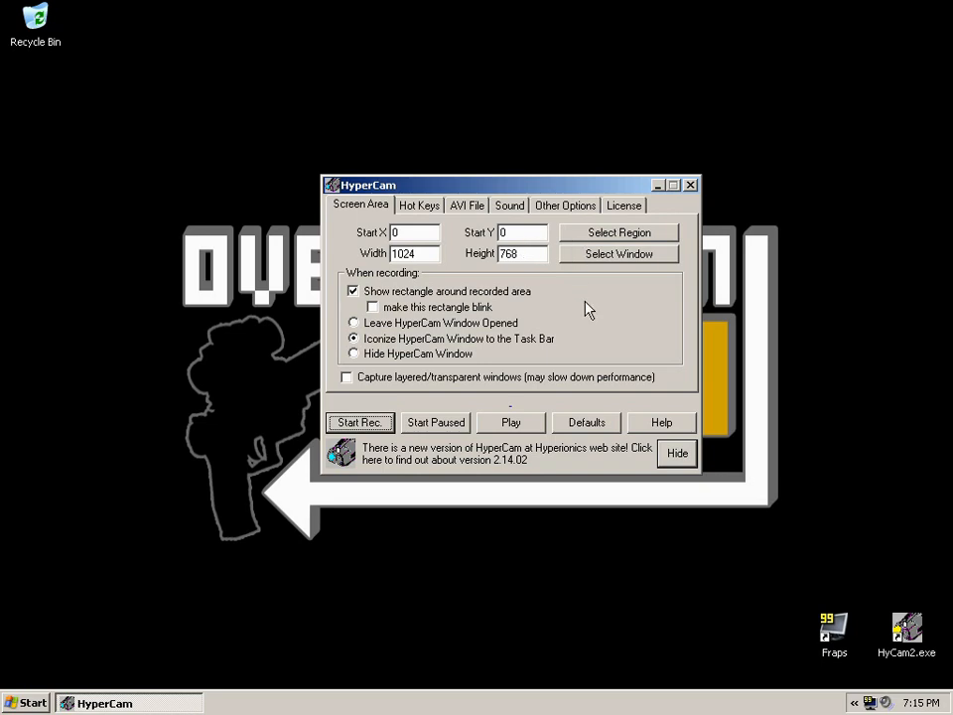
{"action": "mouse_move", "coordinate": [612, 340]}
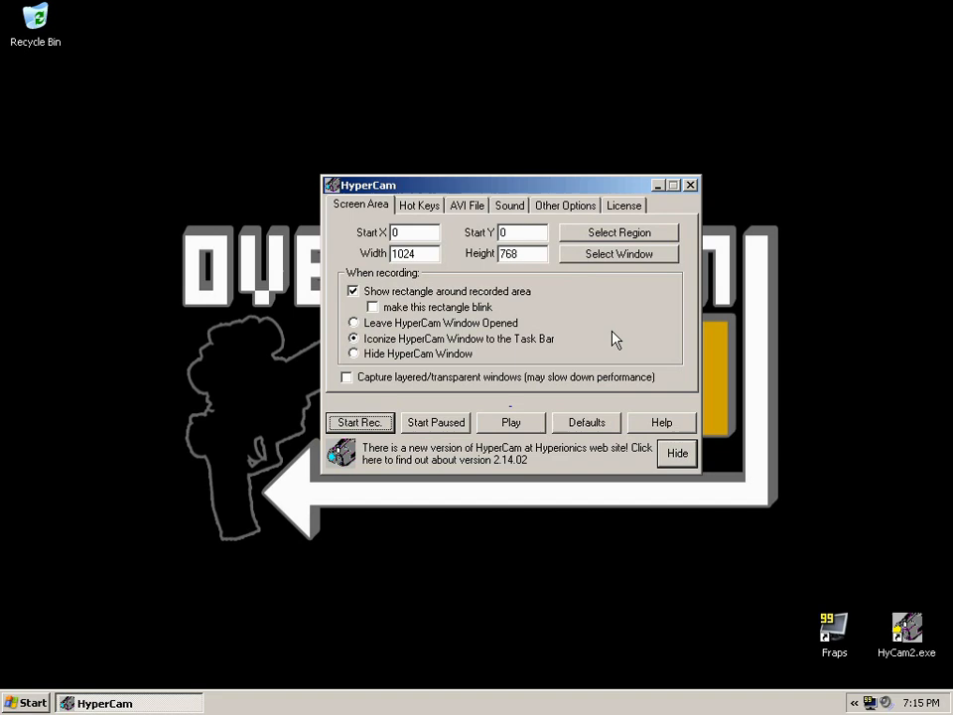
{"action": "mouse_move", "coordinate": [381, 300]}
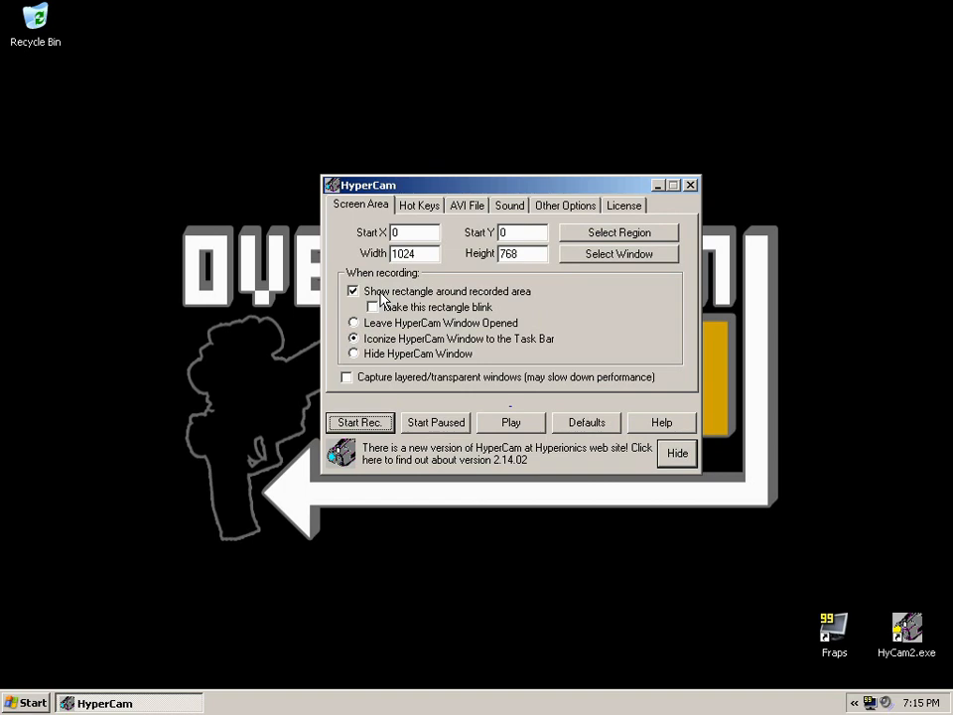
{"action": "mouse_move", "coordinate": [401, 314]}
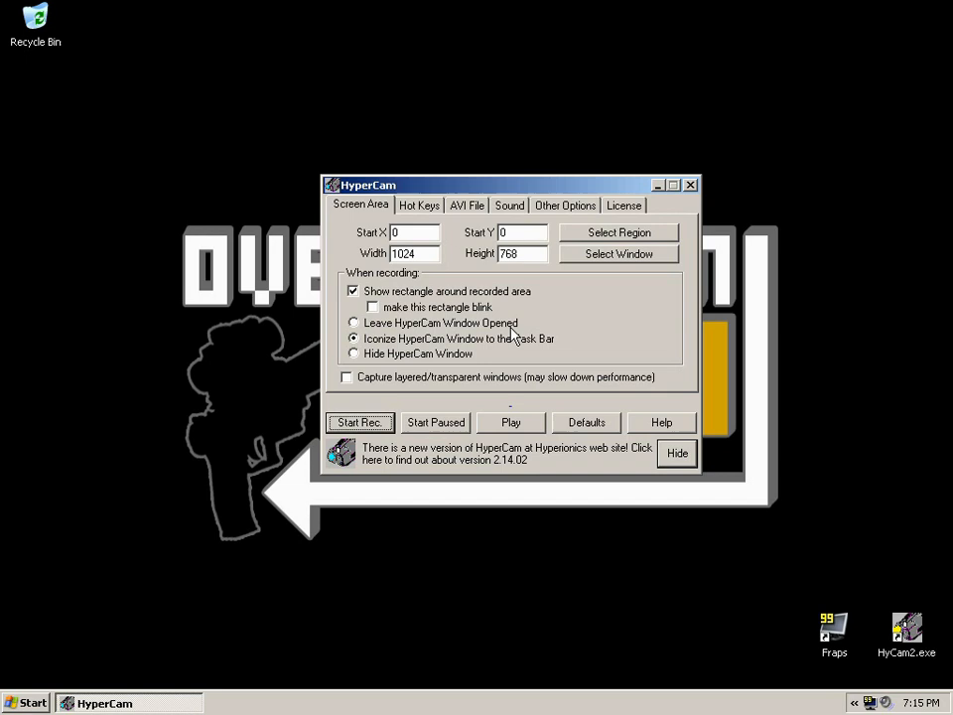
{"action": "mouse_move", "coordinate": [407, 328]}
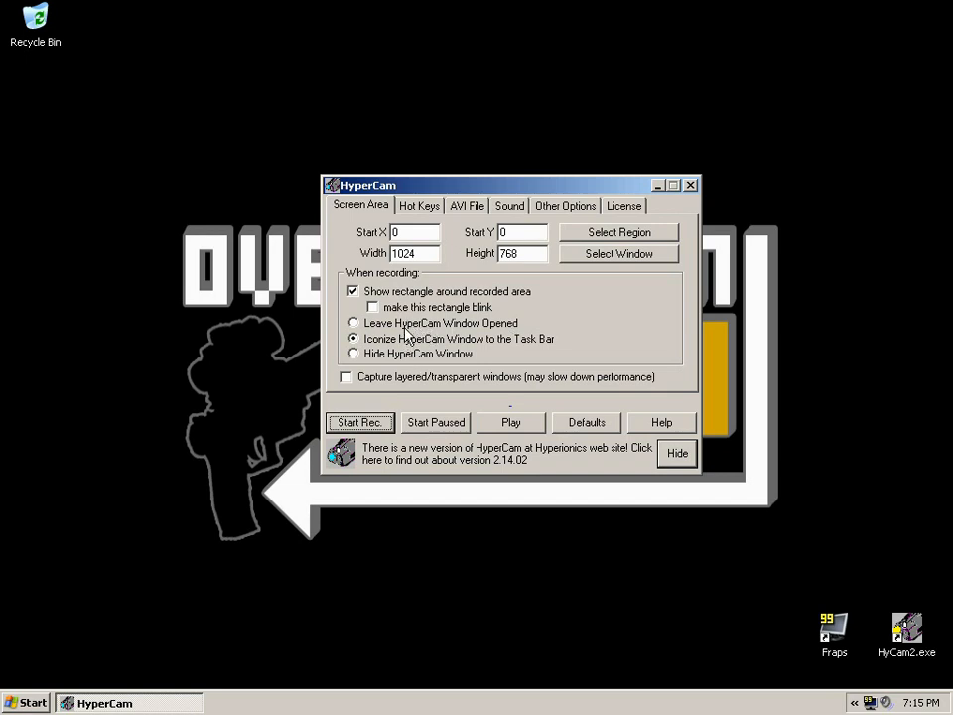
{"action": "mouse_move", "coordinate": [347, 457]}
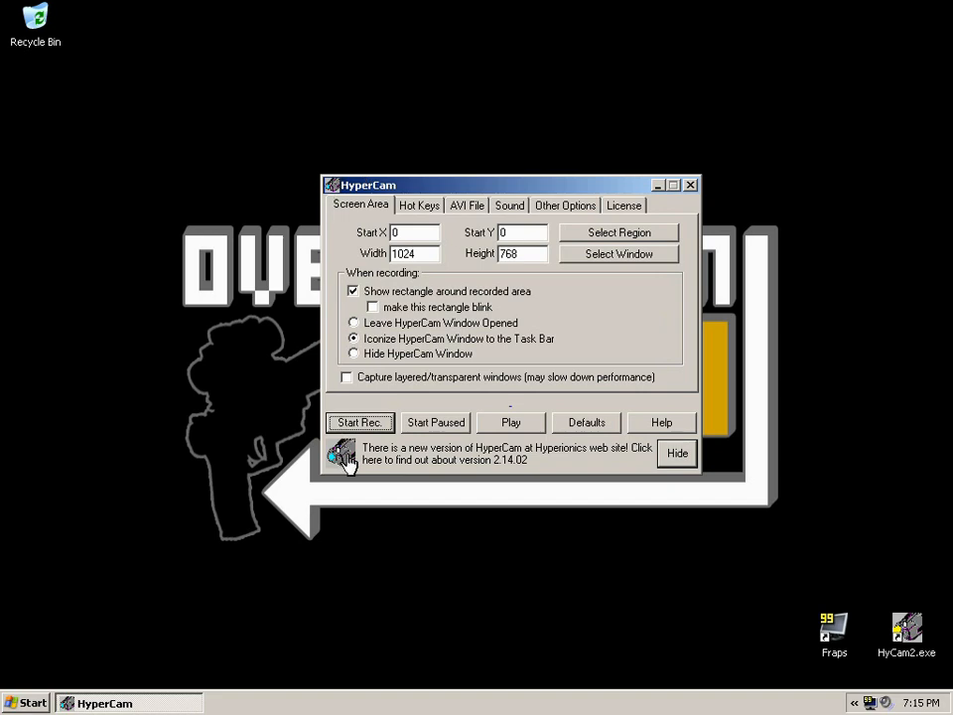
{"action": "mouse_move", "coordinate": [501, 355]}
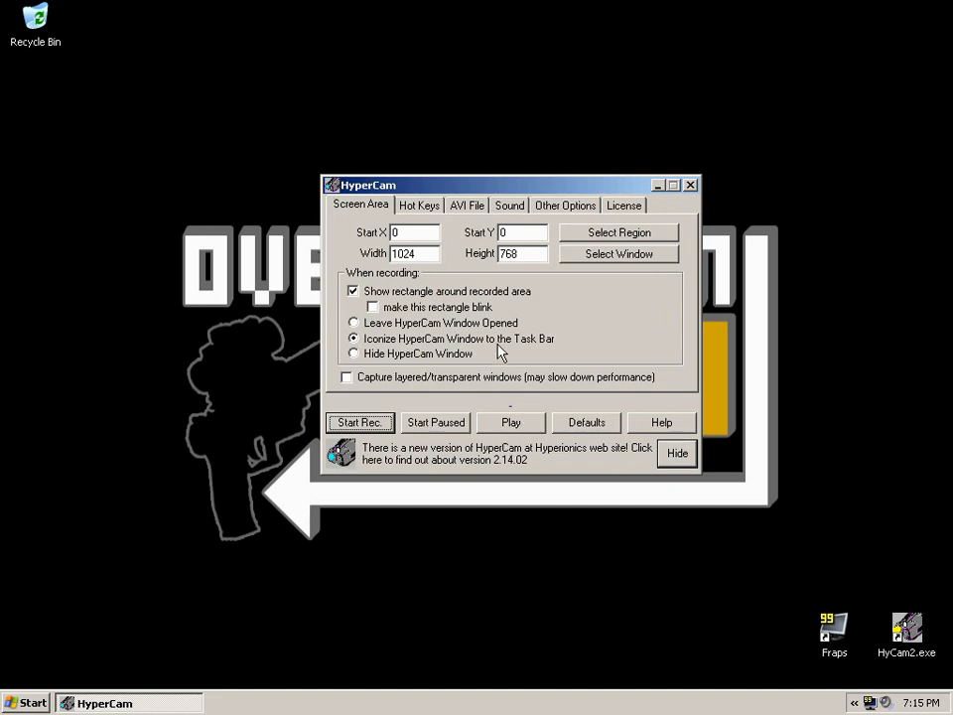
{"action": "mouse_move", "coordinate": [494, 349]}
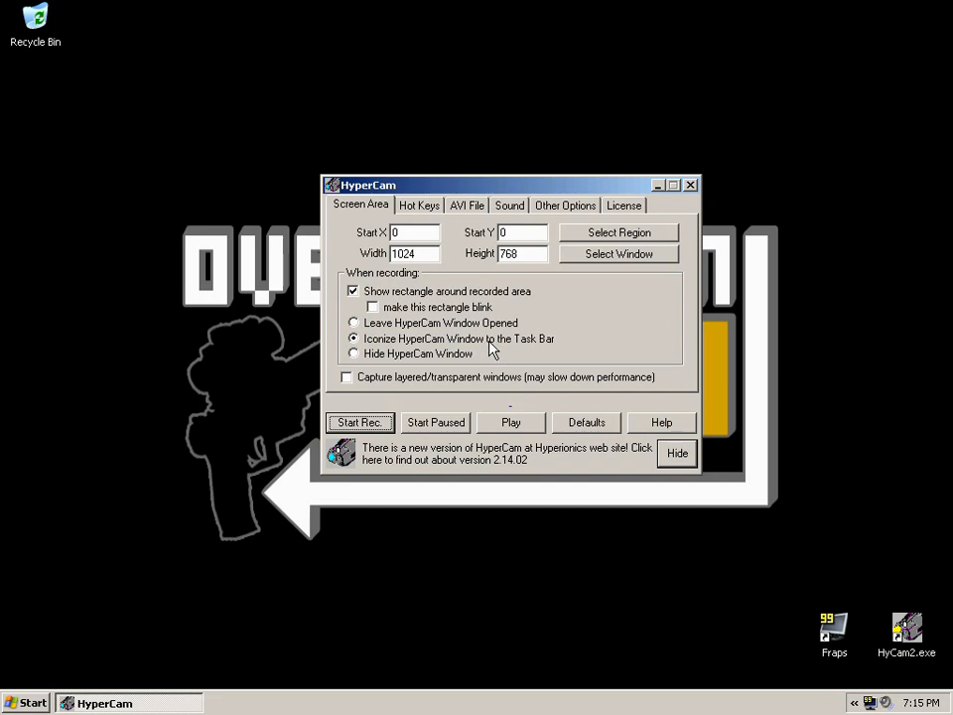
{"action": "mouse_move", "coordinate": [393, 361]}
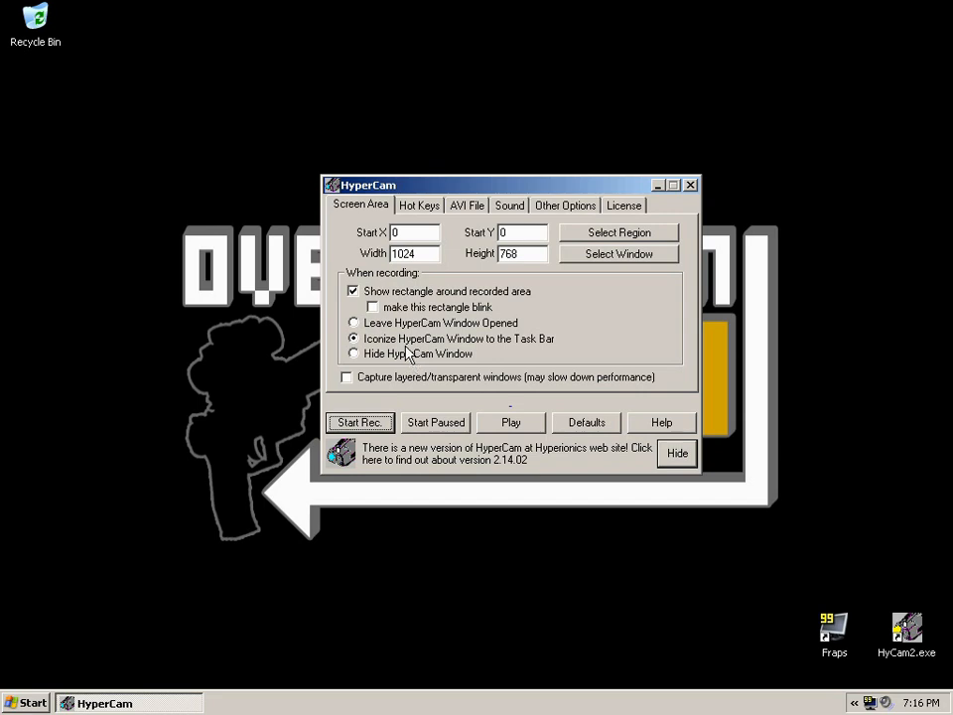
{"action": "mouse_move", "coordinate": [413, 387]}
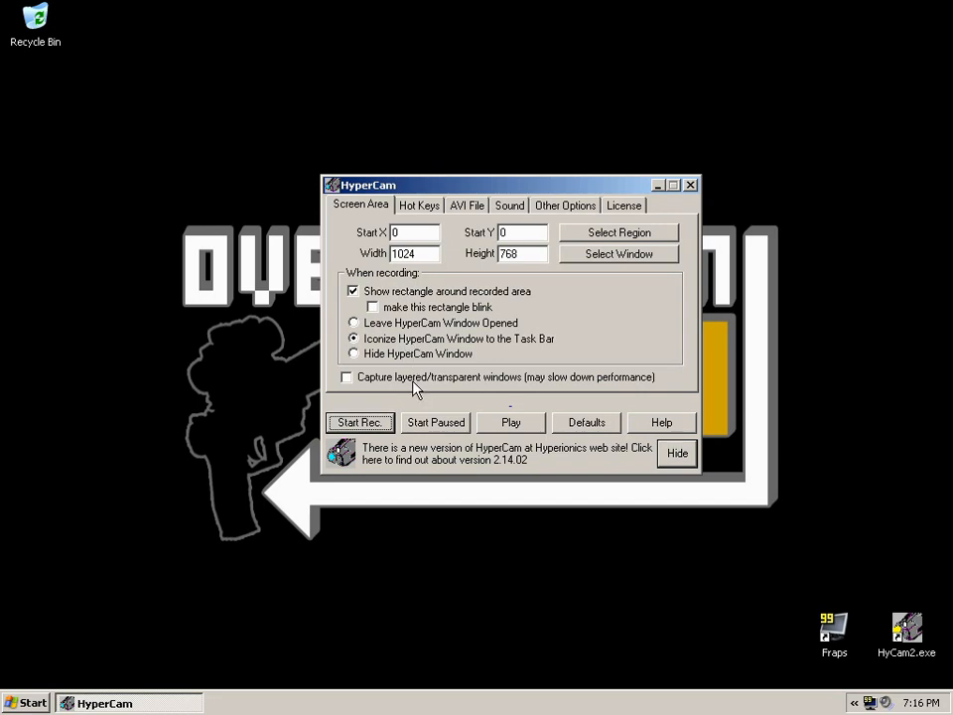
{"action": "mouse_move", "coordinate": [379, 389]}
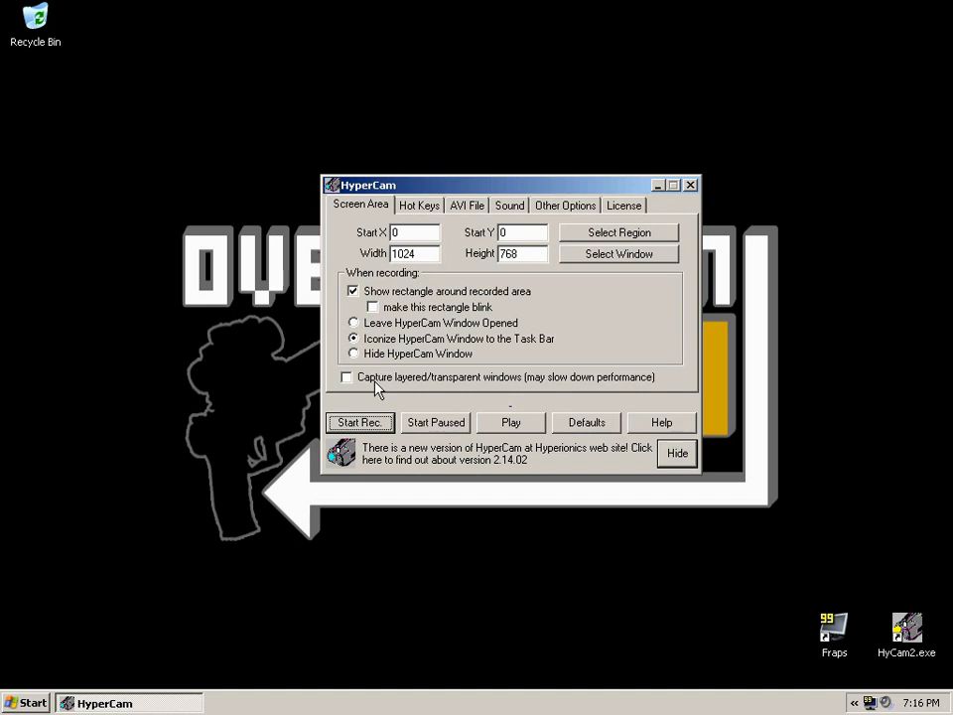
{"action": "mouse_move", "coordinate": [425, 206]}
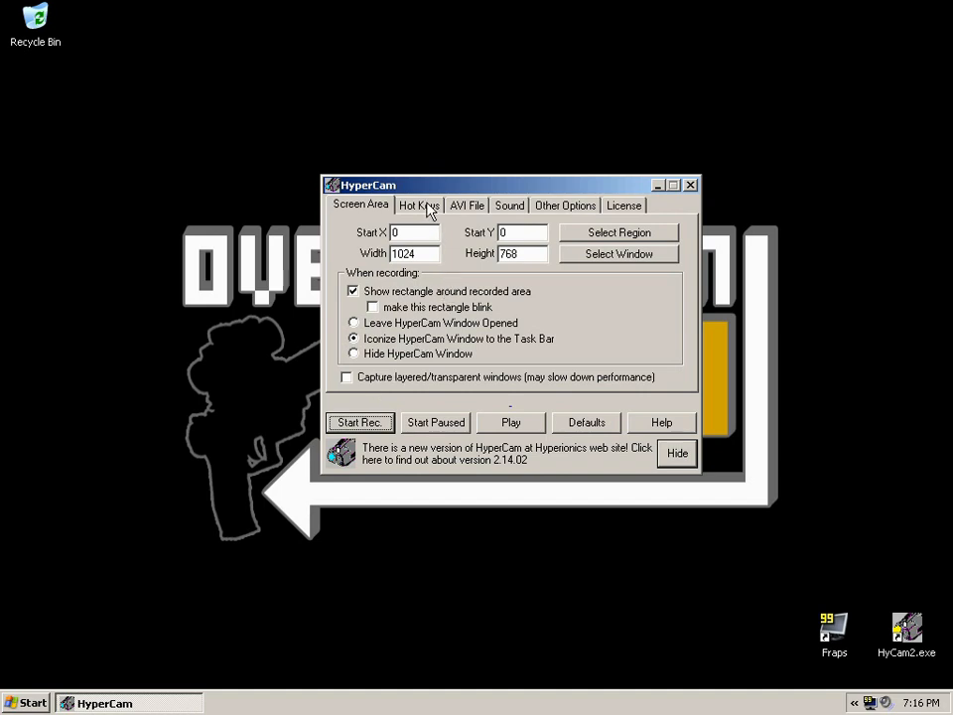
Show the AVI File recording settings with output file, 30 fps, sound and DivX compressor.
{"action": "left_click", "coordinate": [419, 205]}
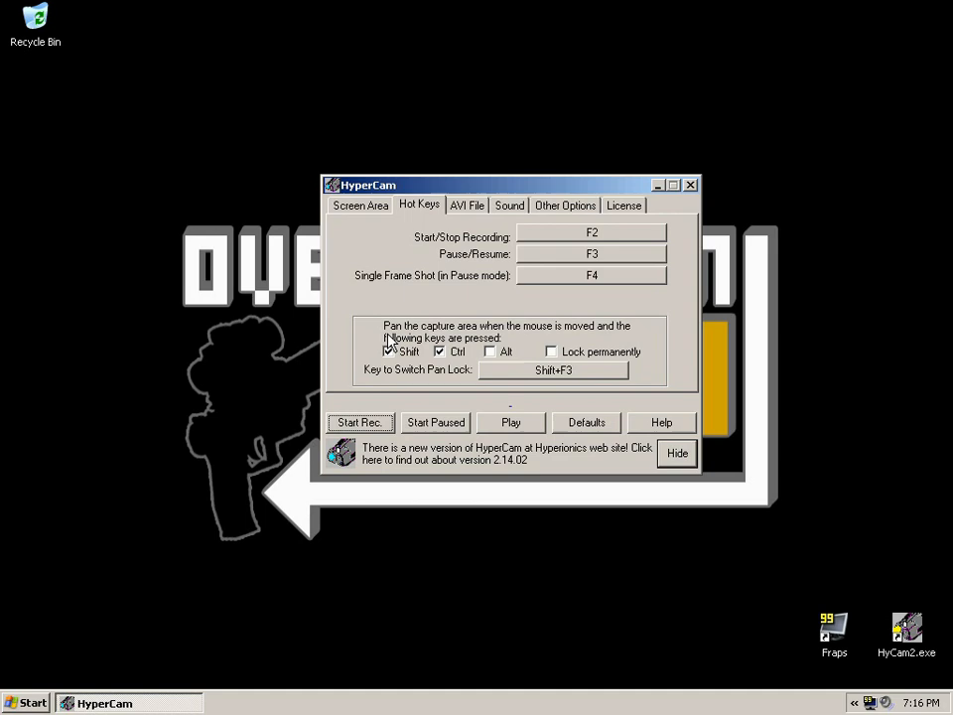
{"action": "mouse_move", "coordinate": [363, 336]}
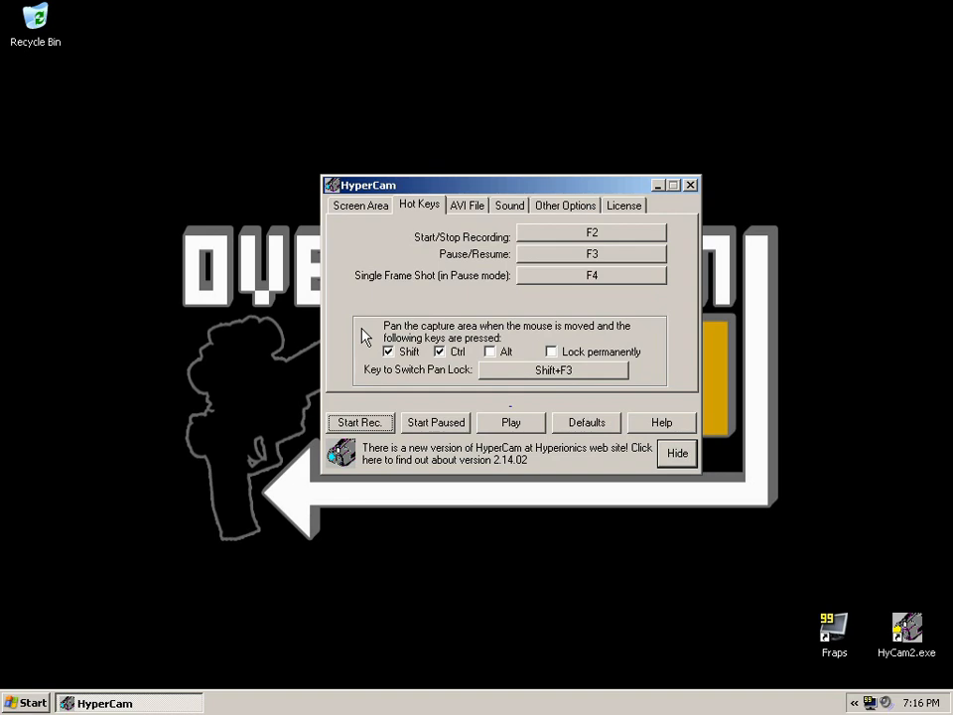
{"action": "mouse_move", "coordinate": [423, 290]}
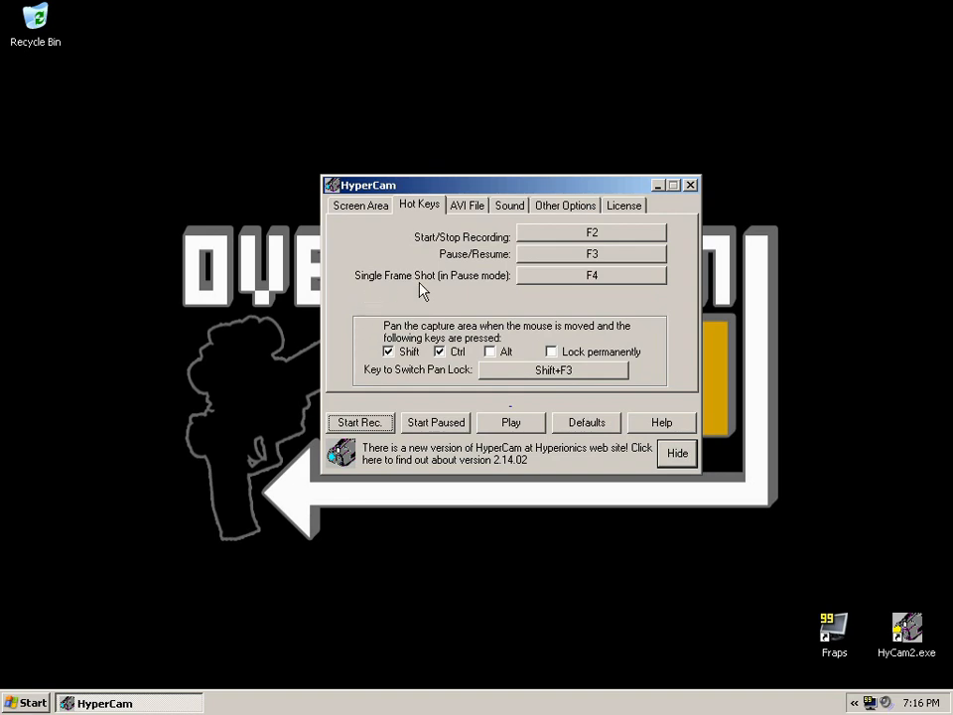
{"action": "mouse_move", "coordinate": [397, 302]}
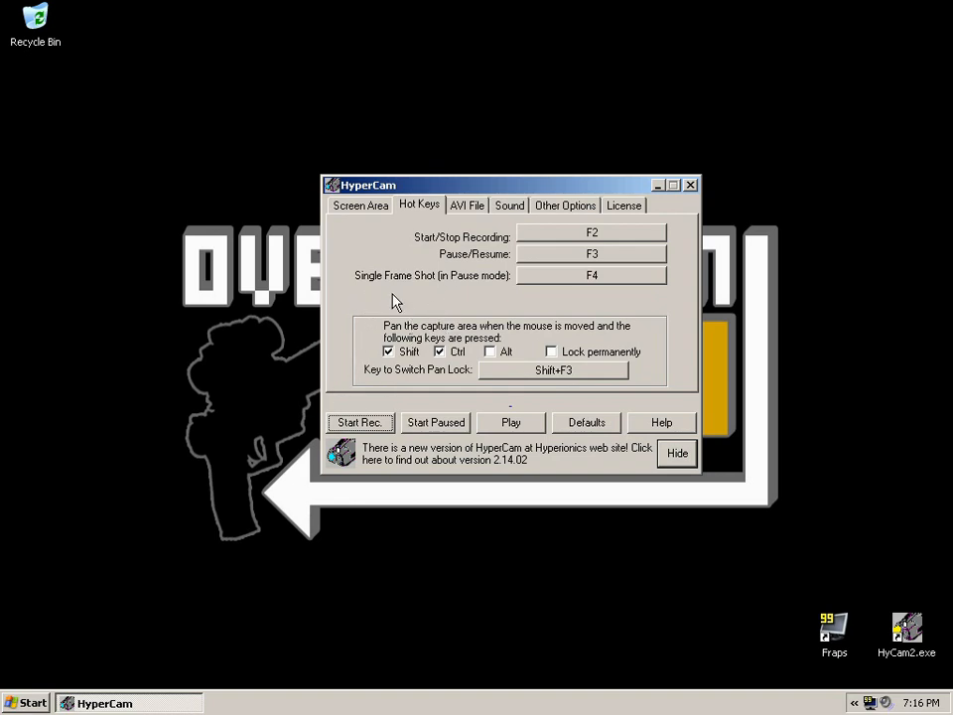
{"action": "mouse_move", "coordinate": [365, 338]}
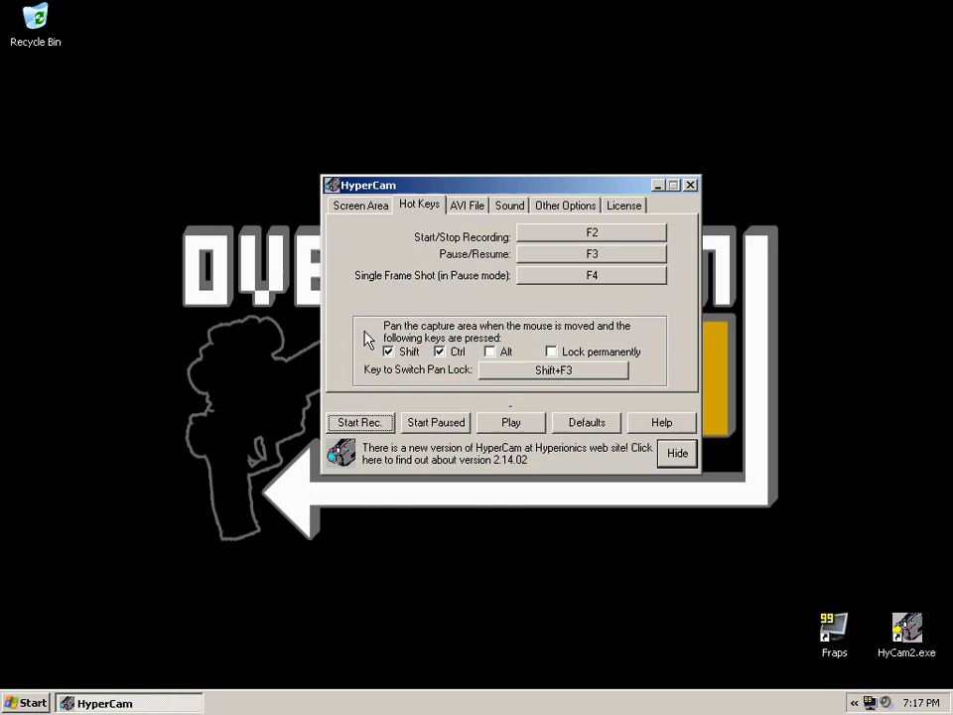
{"action": "mouse_move", "coordinate": [363, 337]}
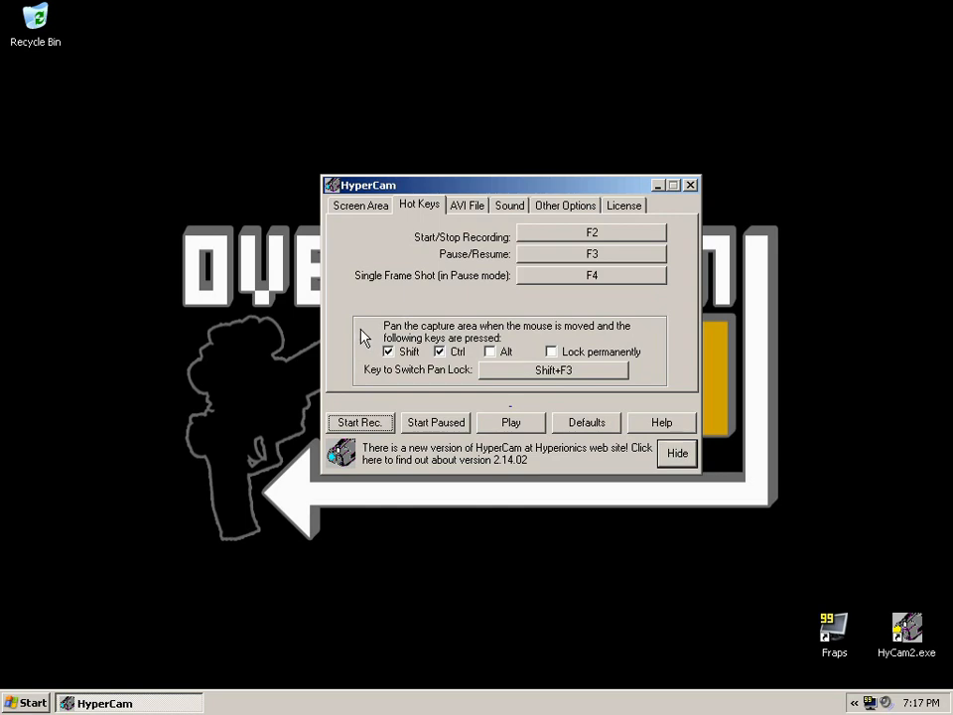
{"action": "mouse_move", "coordinate": [464, 302]}
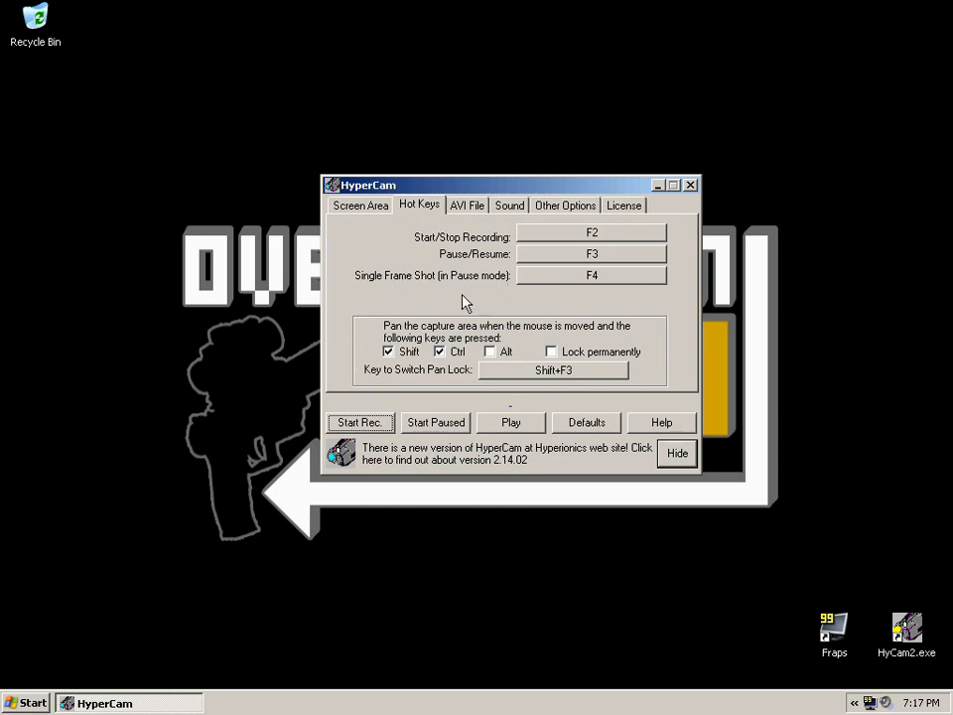
{"action": "mouse_move", "coordinate": [489, 315]}
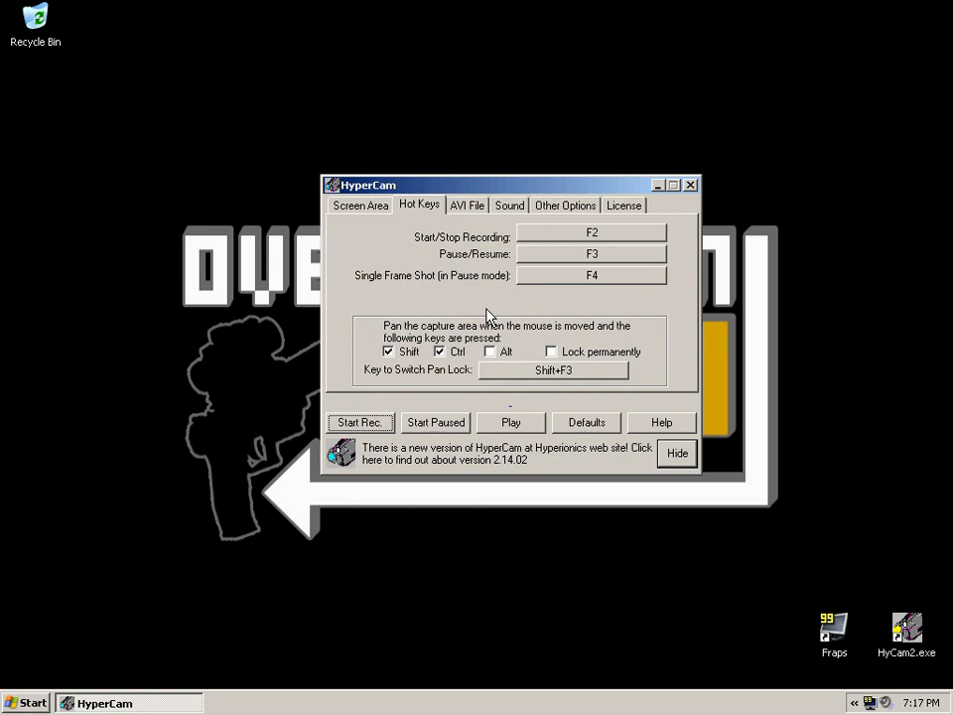
{"action": "mouse_move", "coordinate": [584, 361]}
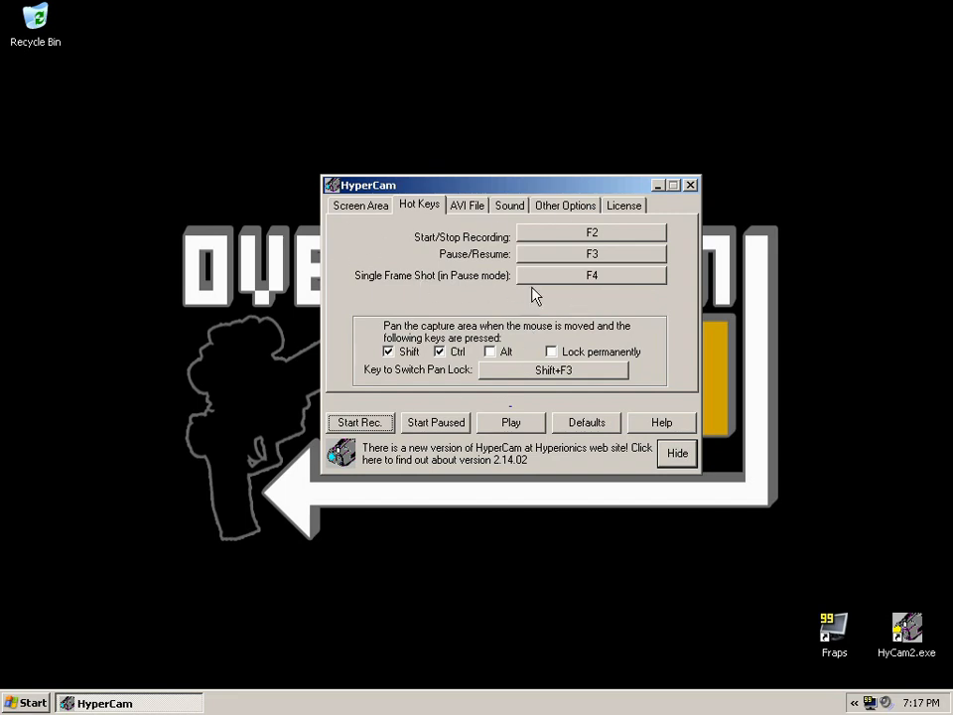
{"action": "mouse_move", "coordinate": [478, 260]}
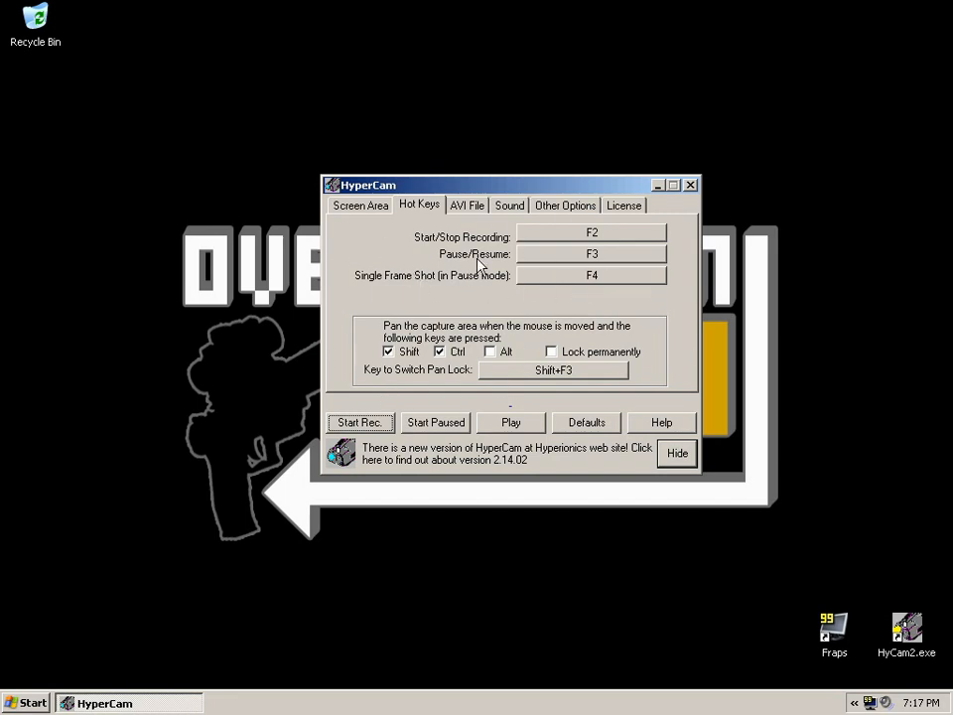
{"action": "mouse_move", "coordinate": [498, 318]}
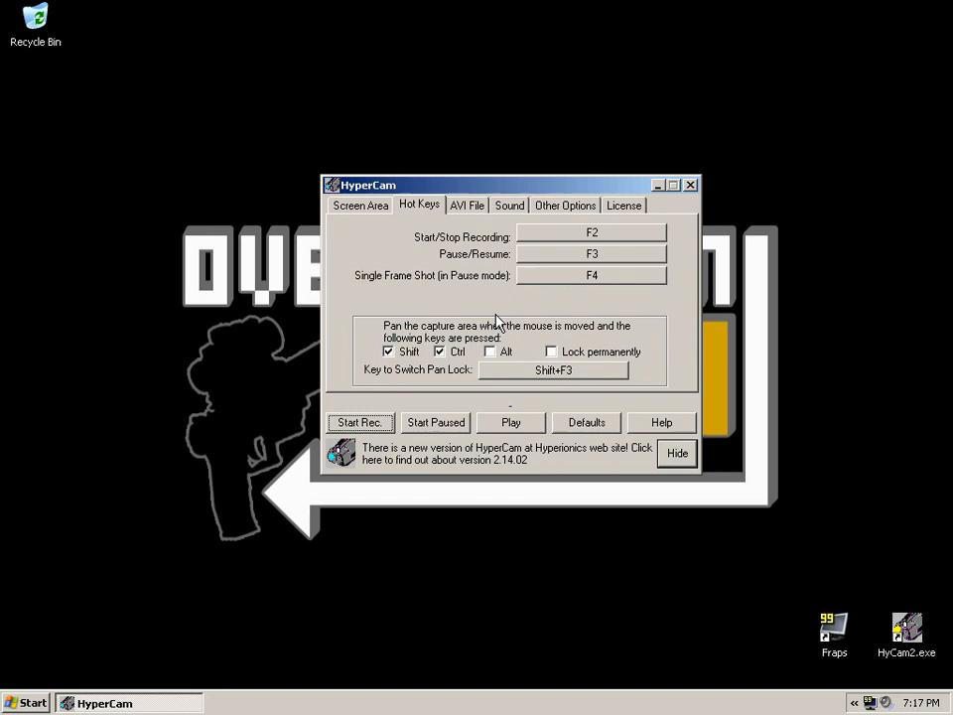
{"action": "mouse_move", "coordinate": [520, 381]}
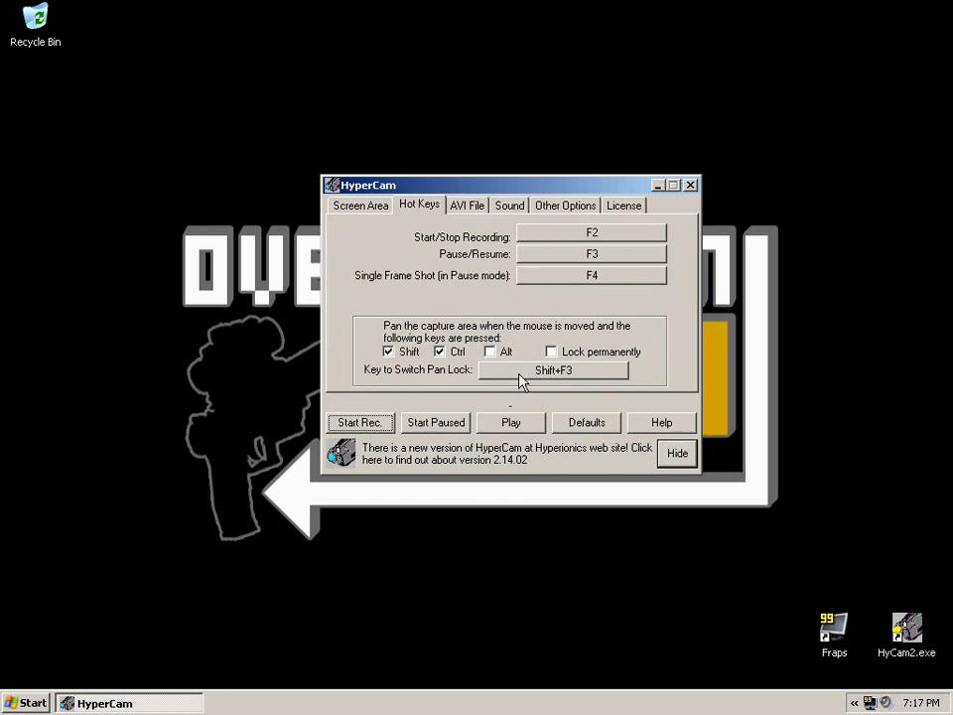
{"action": "mouse_move", "coordinate": [373, 246]}
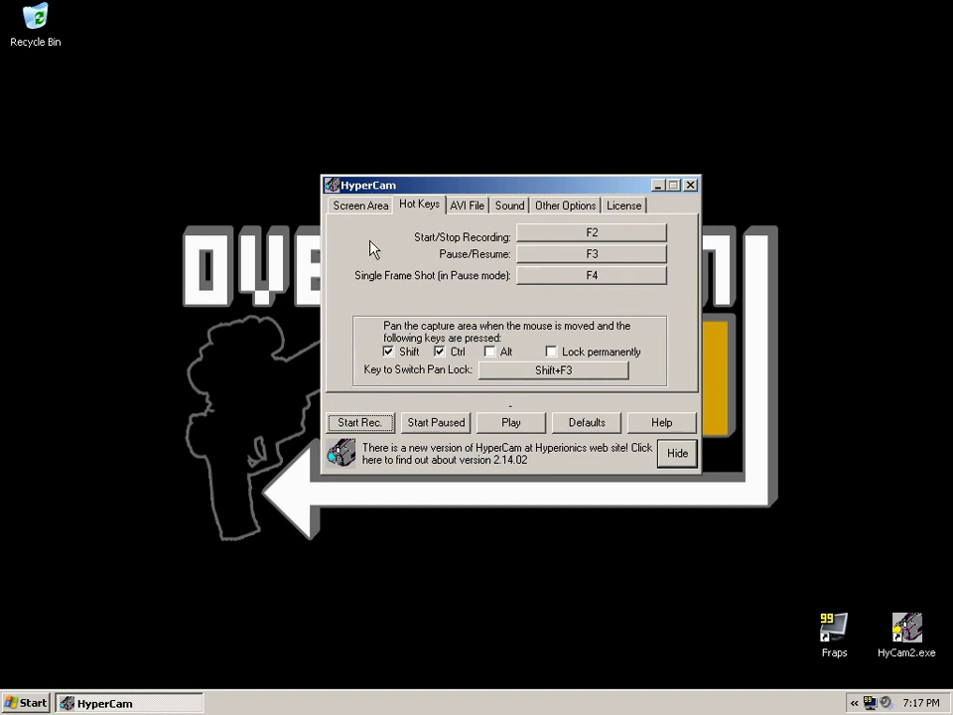
{"action": "mouse_move", "coordinate": [540, 421]}
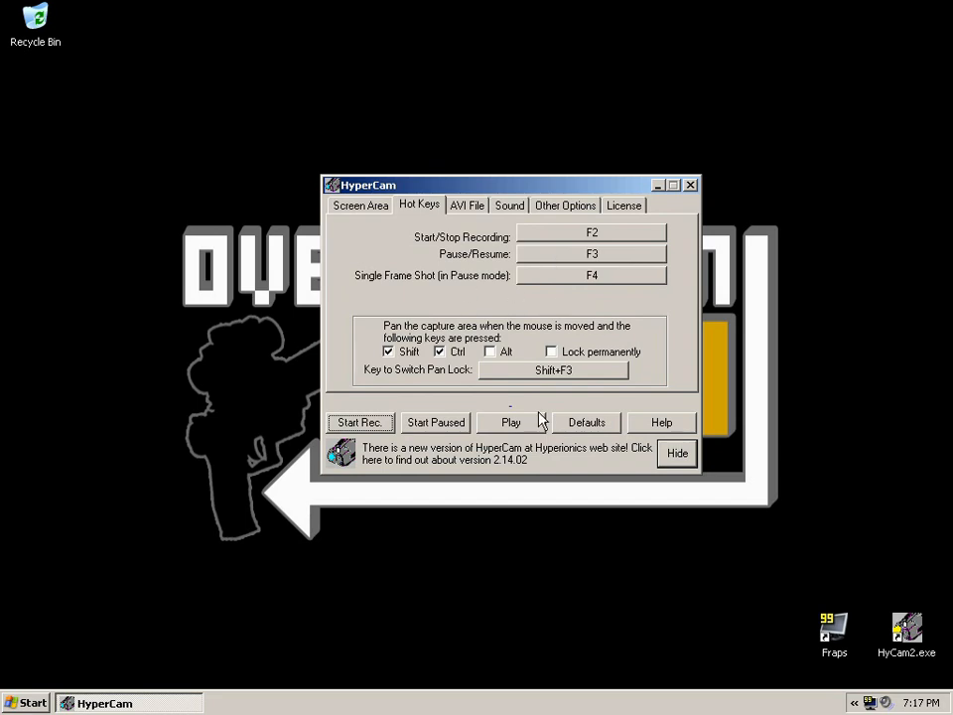
{"action": "mouse_move", "coordinate": [484, 322]}
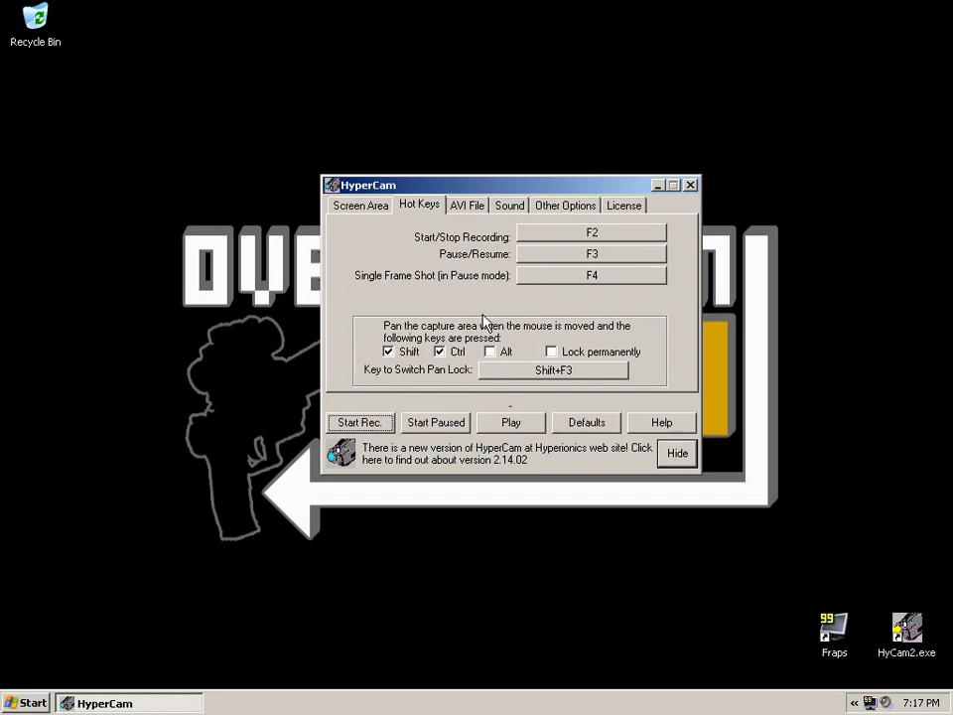
{"action": "mouse_move", "coordinate": [465, 296]}
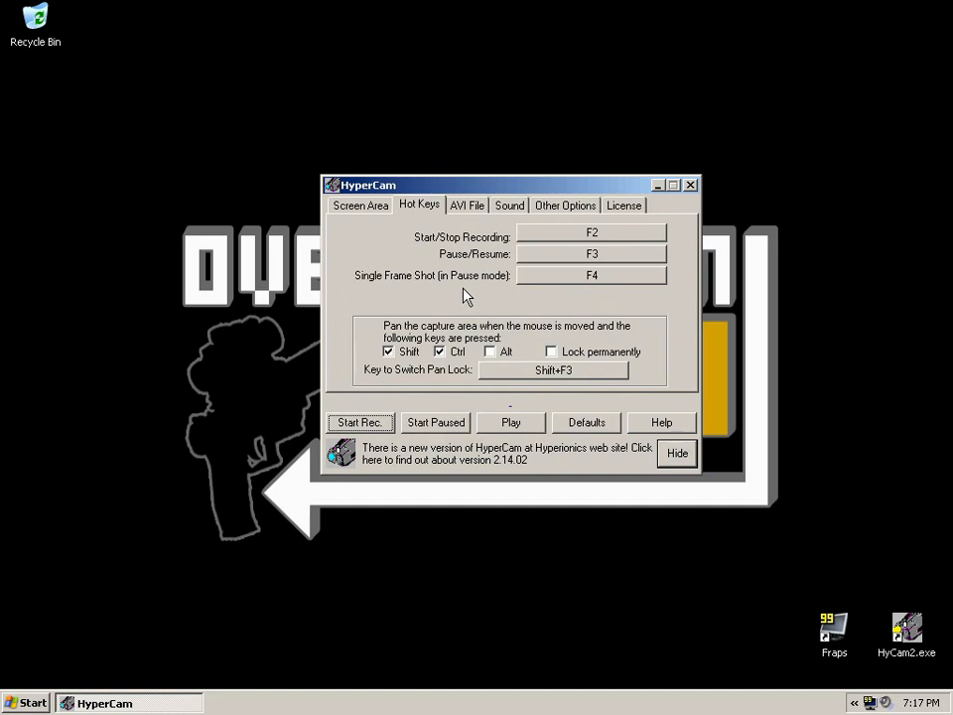
{"action": "left_click", "coordinate": [467, 205]}
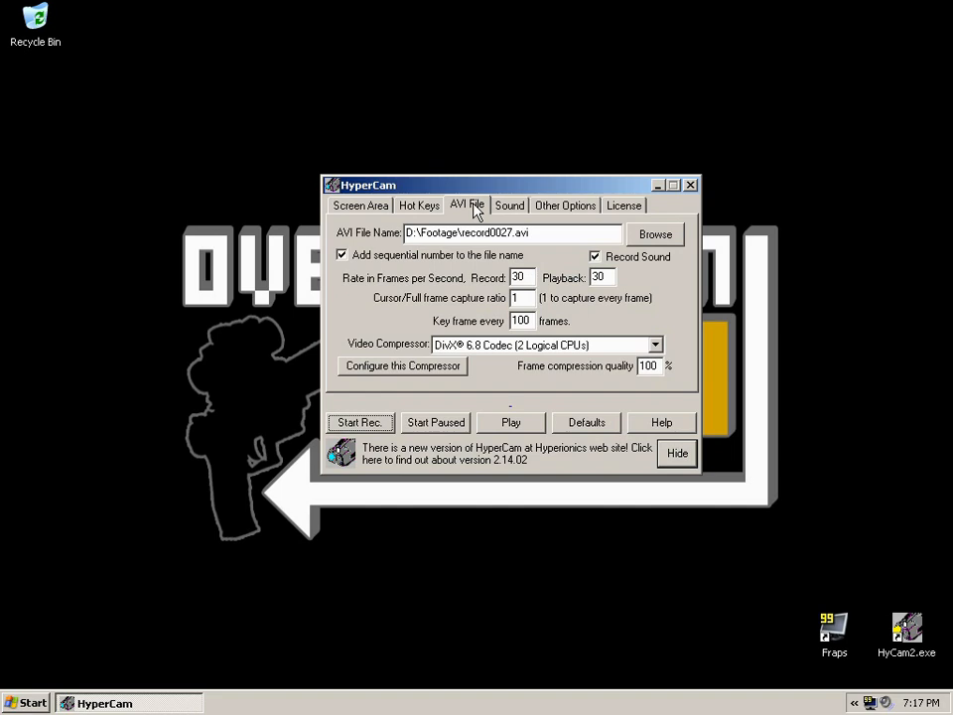
{"action": "mouse_move", "coordinate": [482, 232]}
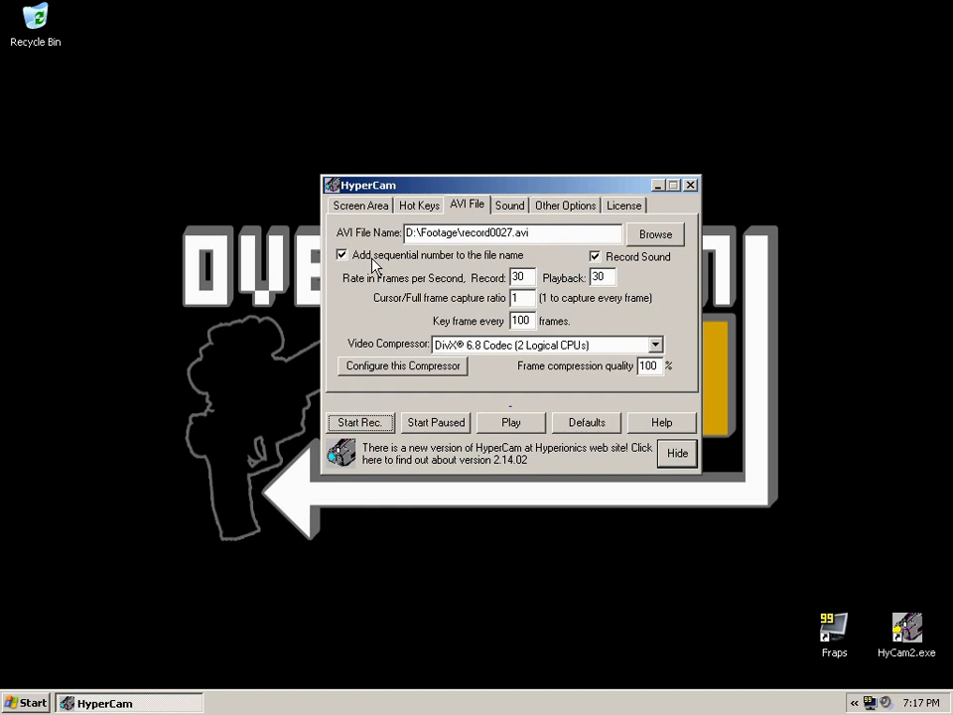
{"action": "mouse_move", "coordinate": [552, 252]}
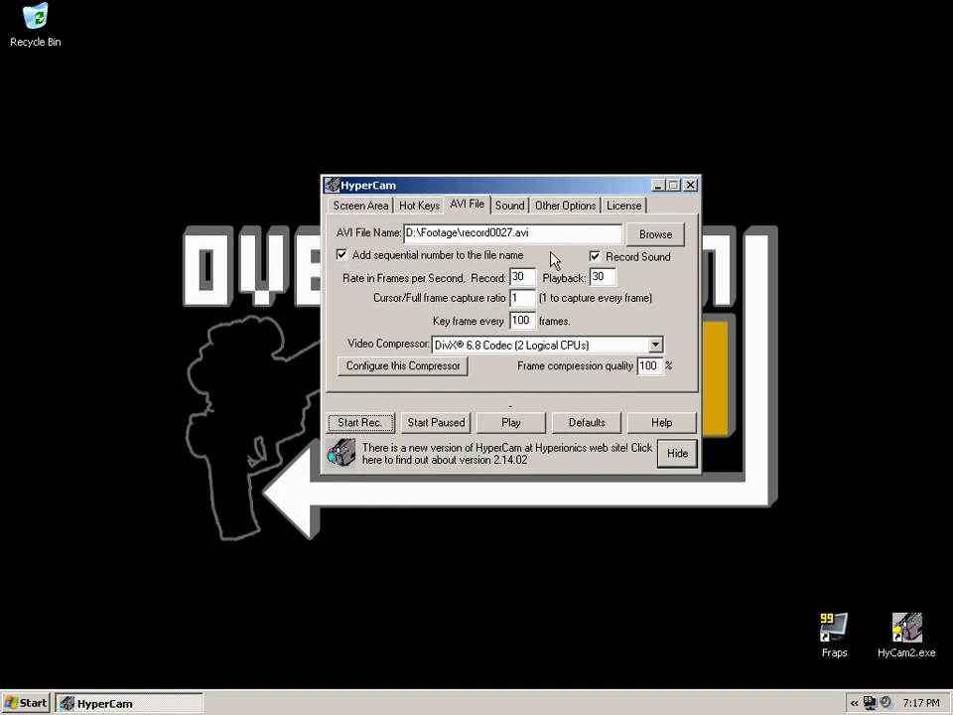
{"action": "mouse_move", "coordinate": [548, 270]}
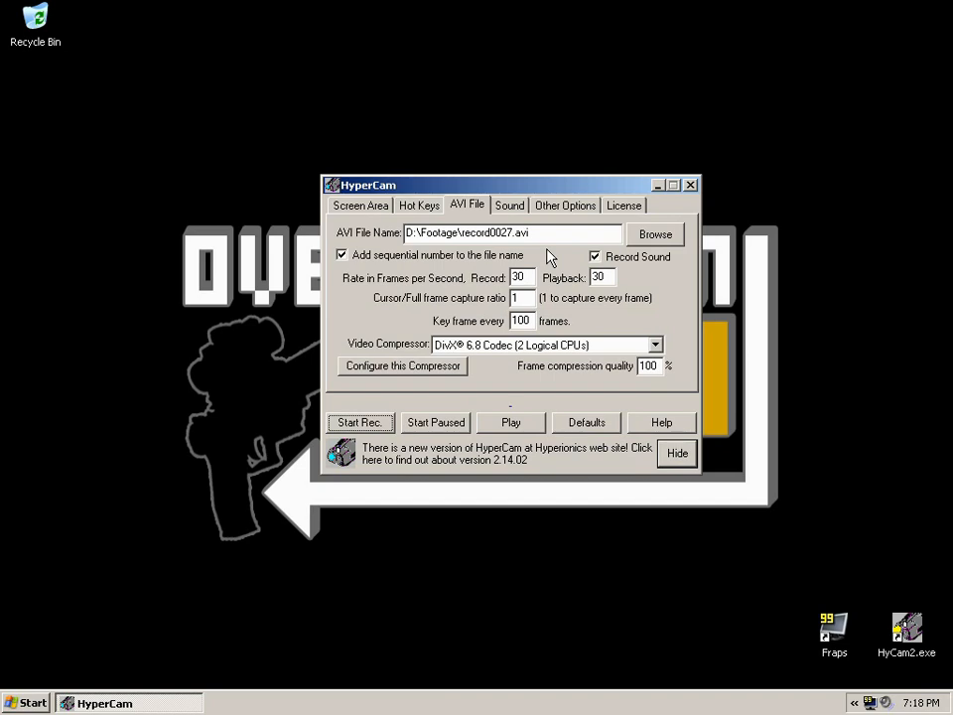
{"action": "left_click", "coordinate": [544, 233]}
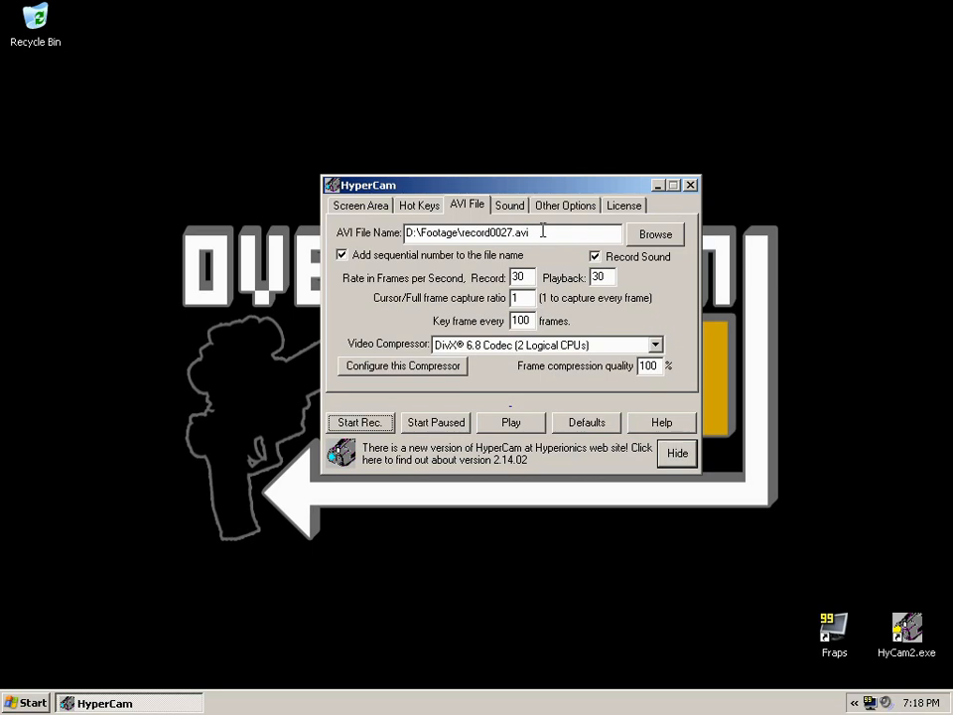
{"action": "mouse_move", "coordinate": [564, 260]}
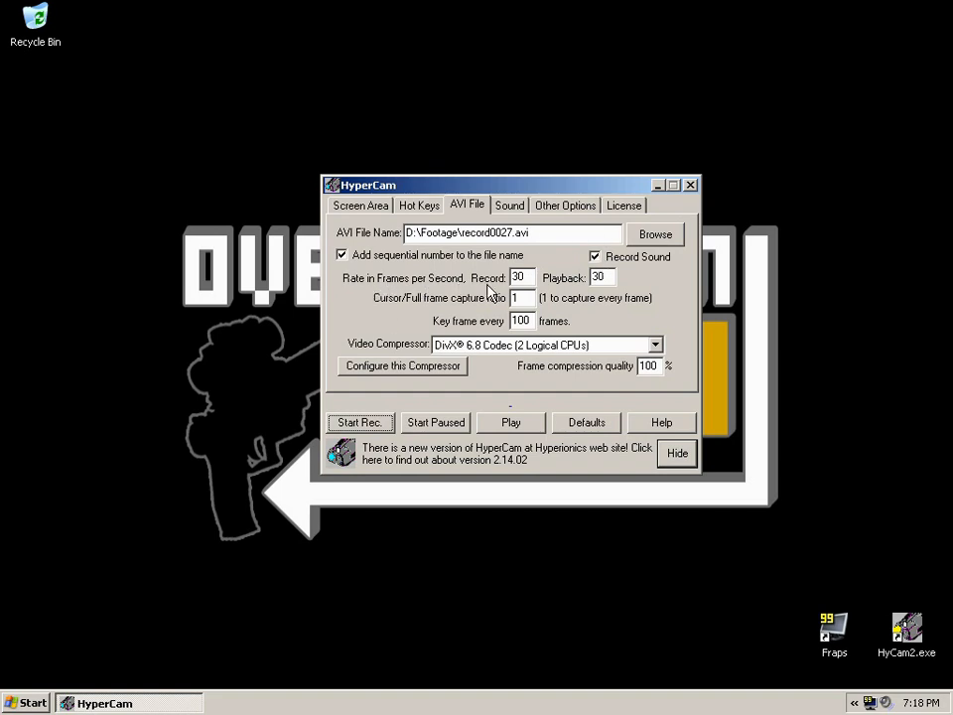
Set the Record frame rate to 1 so Playback also reads 1 fps.
{"action": "left_click", "coordinate": [521, 276]}
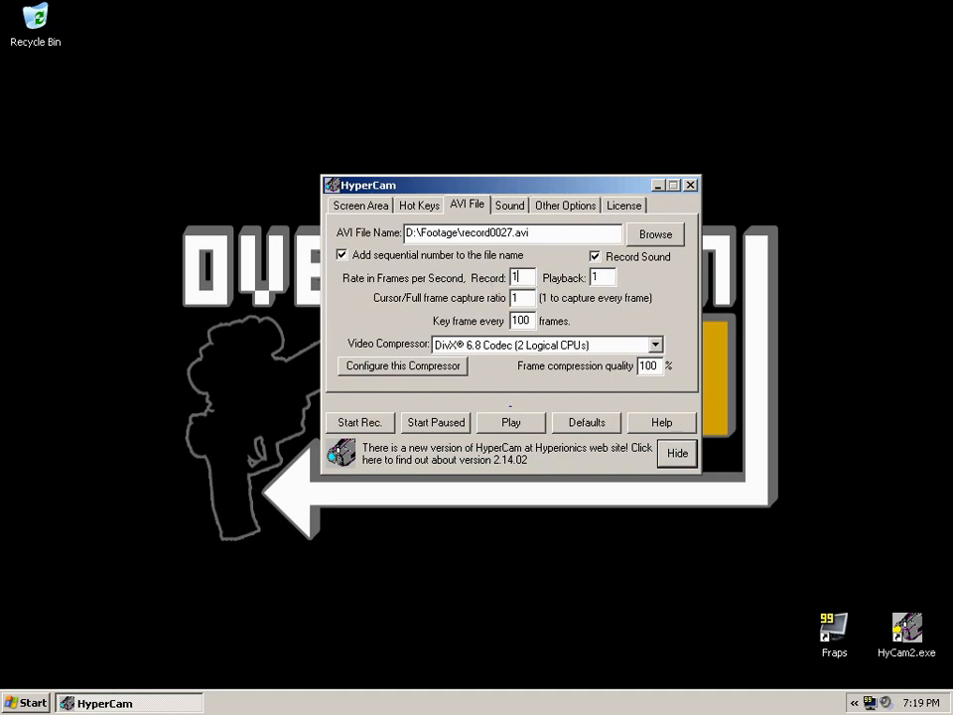
Restore the Record and Playback frame rates to 30 fps.
{"action": "type", "text": "10"}
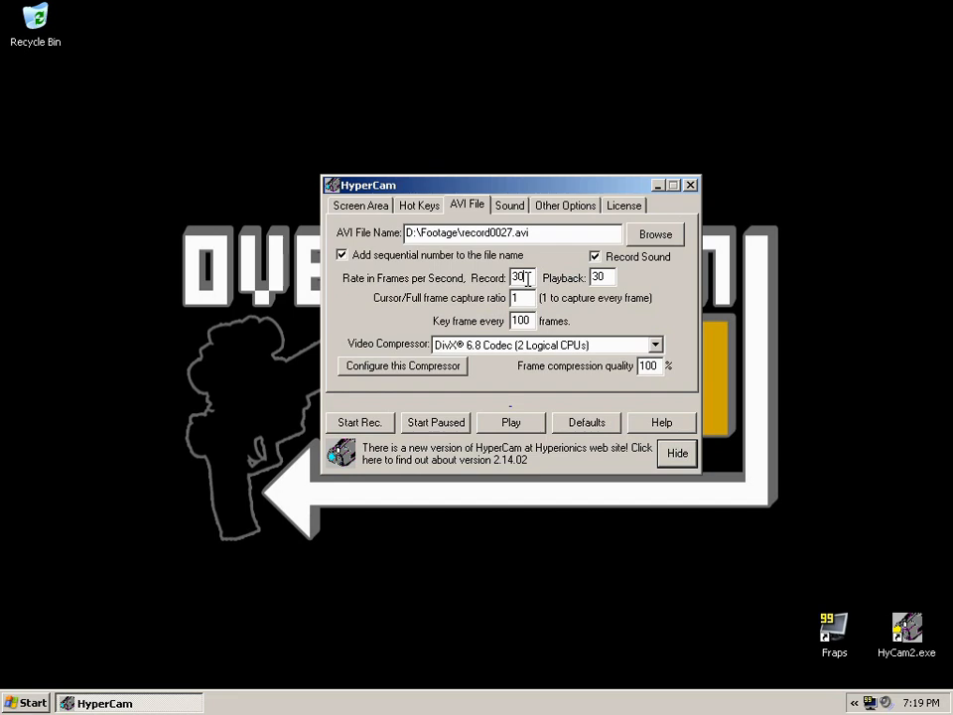
{"action": "left_click", "coordinate": [524, 297]}
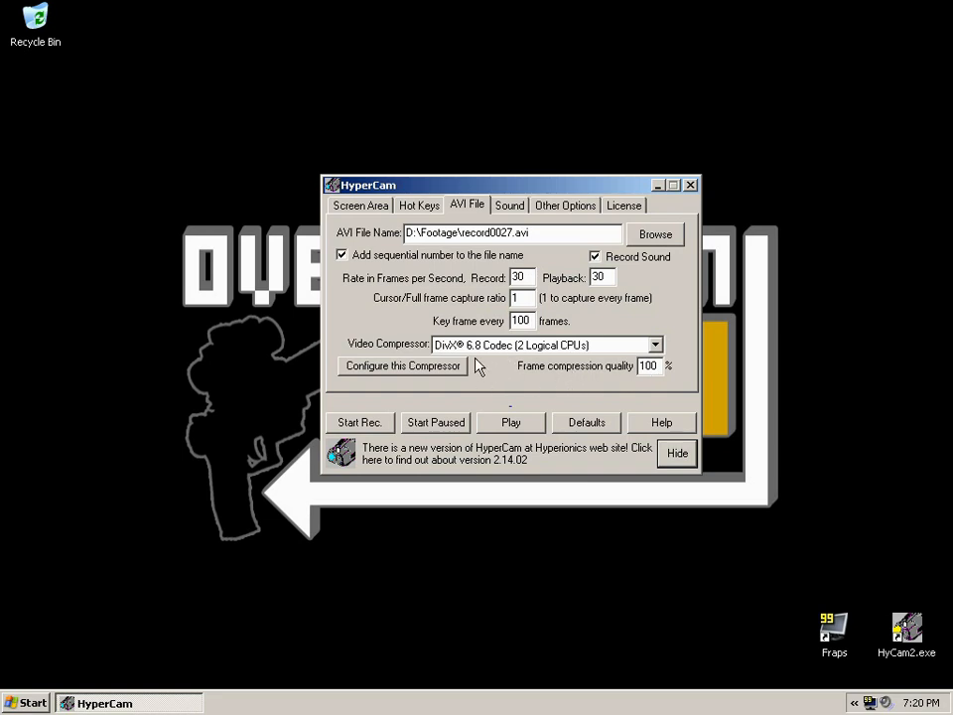
{"action": "mouse_move", "coordinate": [544, 353]}
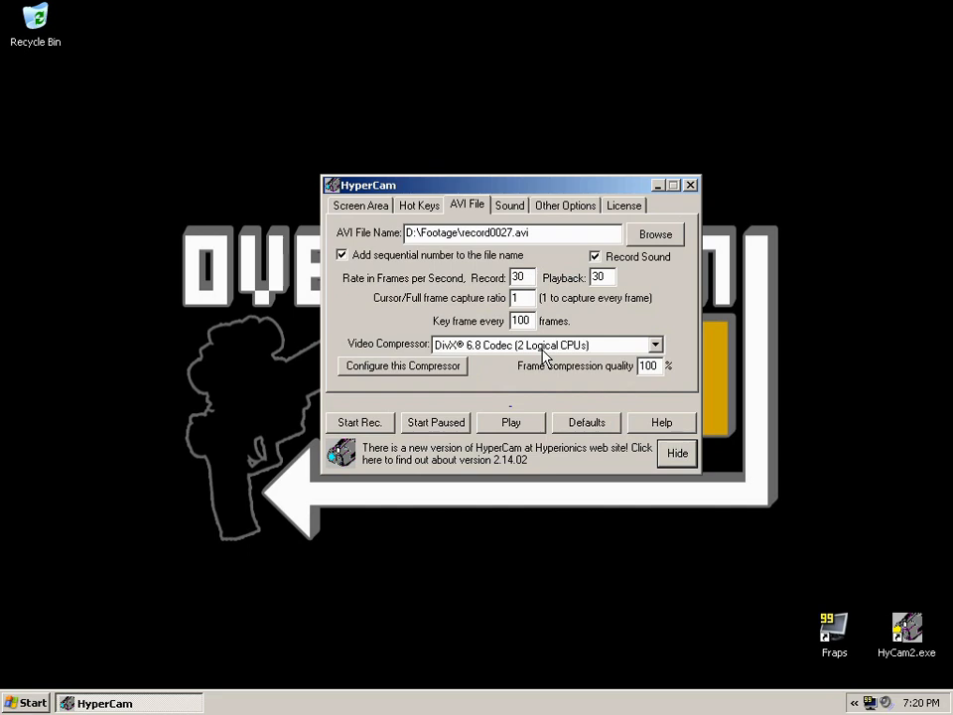
Browse the Video Compressor list and keep DivX 6.8 Codec (2 Logical CPUs) selected.
{"action": "left_click", "coordinate": [655, 345]}
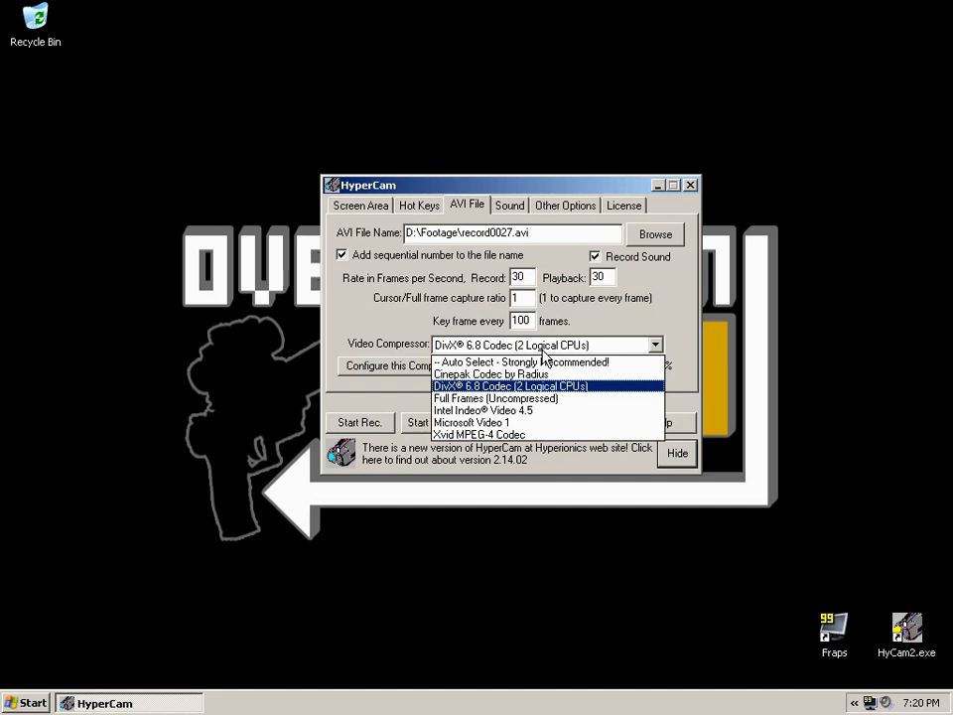
{"action": "mouse_move", "coordinate": [524, 397]}
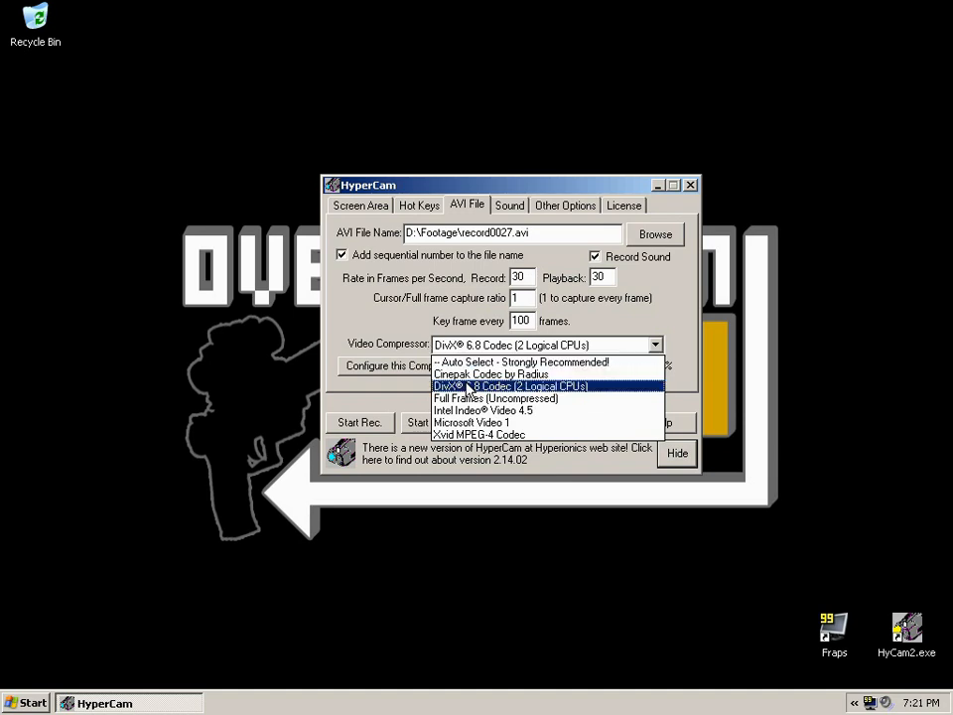
{"action": "left_click", "coordinate": [528, 386]}
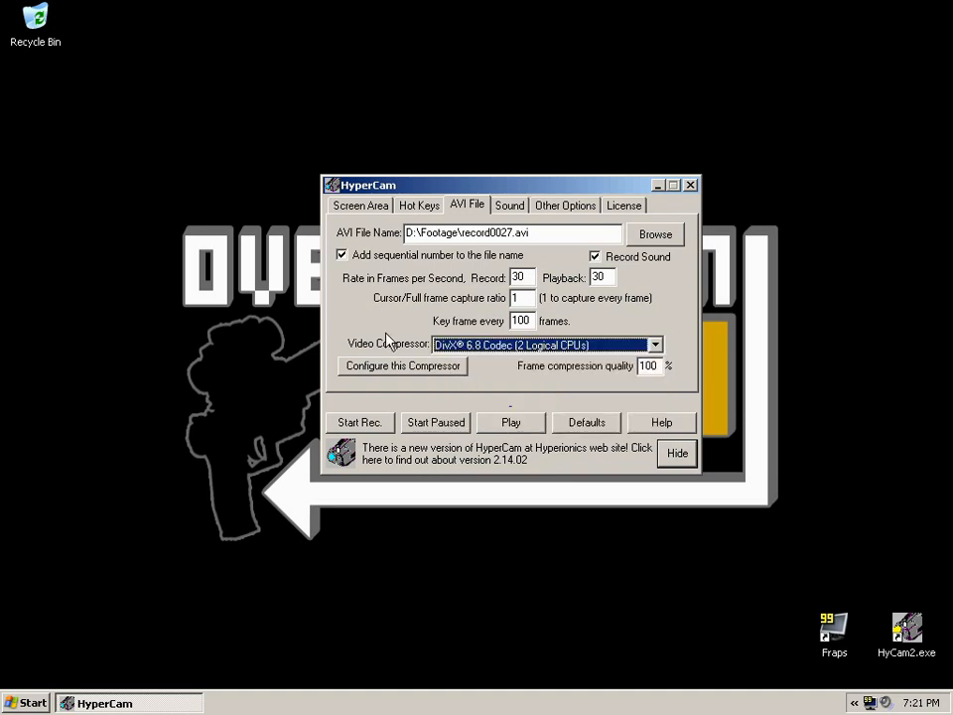
{"action": "left_click", "coordinate": [656, 346]}
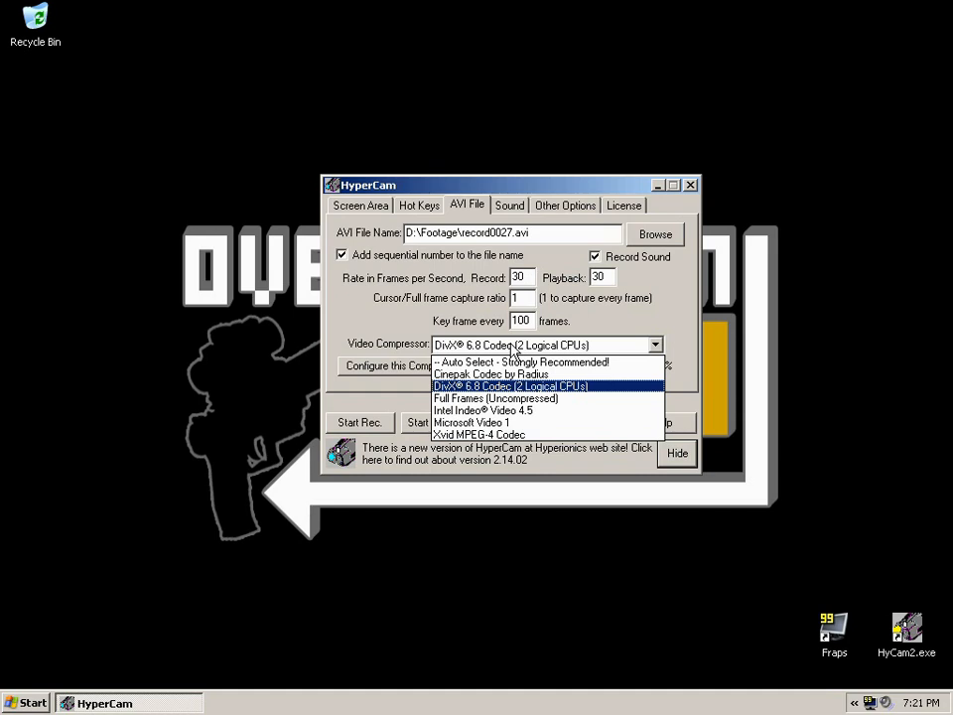
{"action": "left_click", "coordinate": [509, 385]}
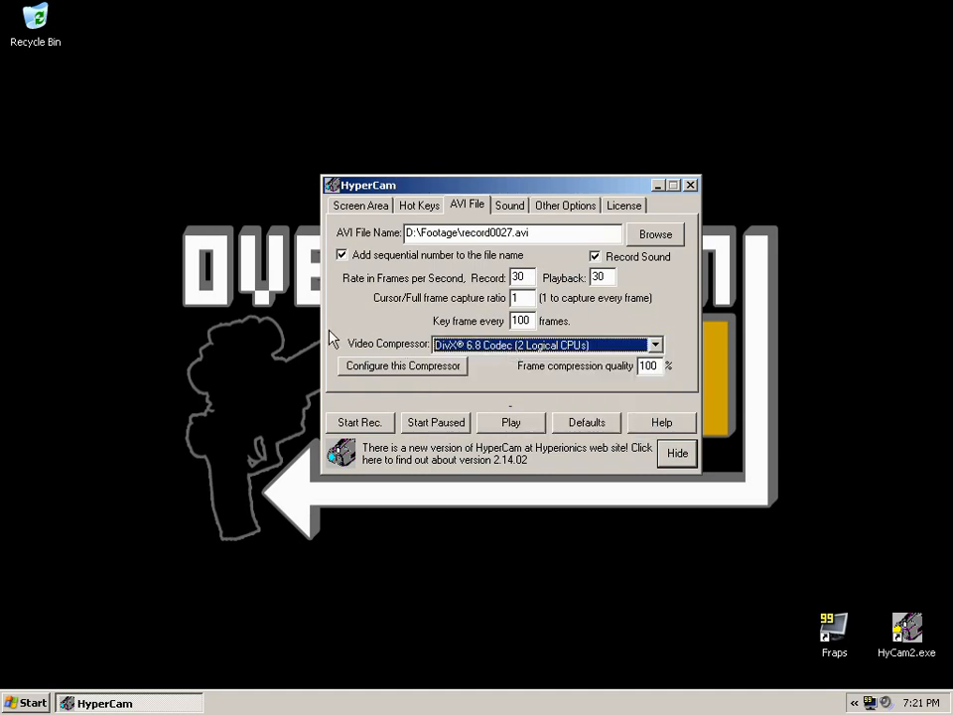
{"action": "mouse_move", "coordinate": [333, 341]}
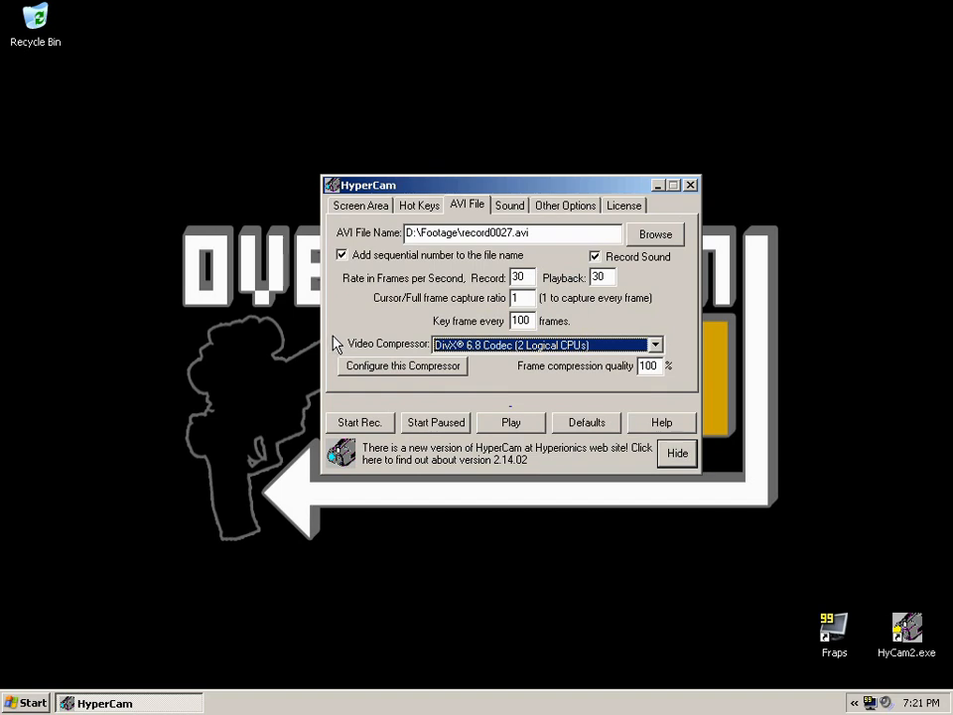
{"action": "mouse_move", "coordinate": [337, 328]}
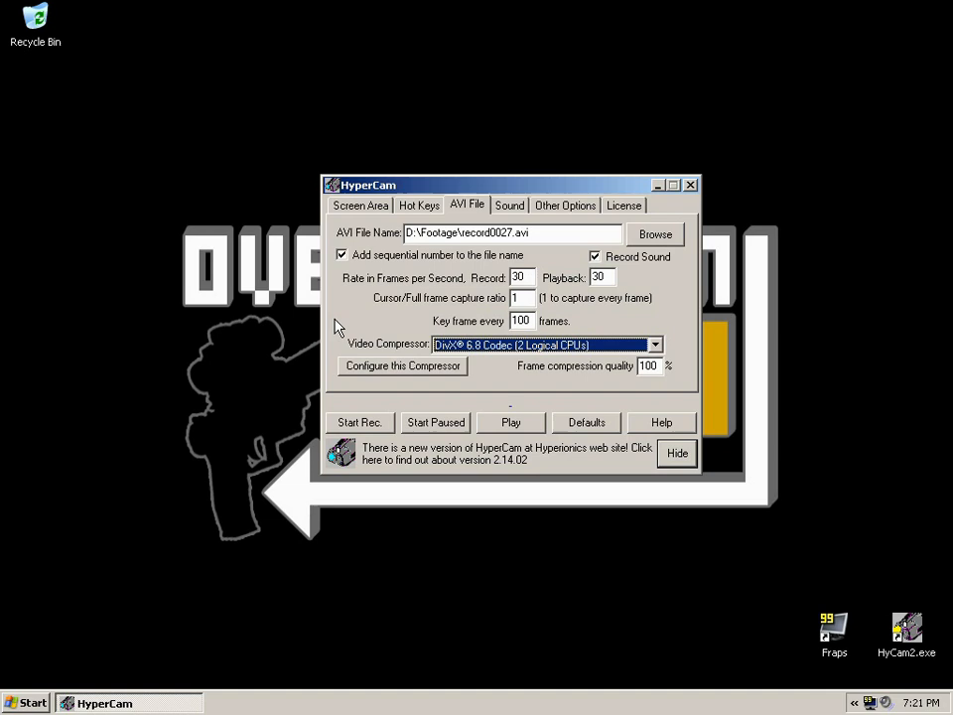
{"action": "mouse_move", "coordinate": [394, 373]}
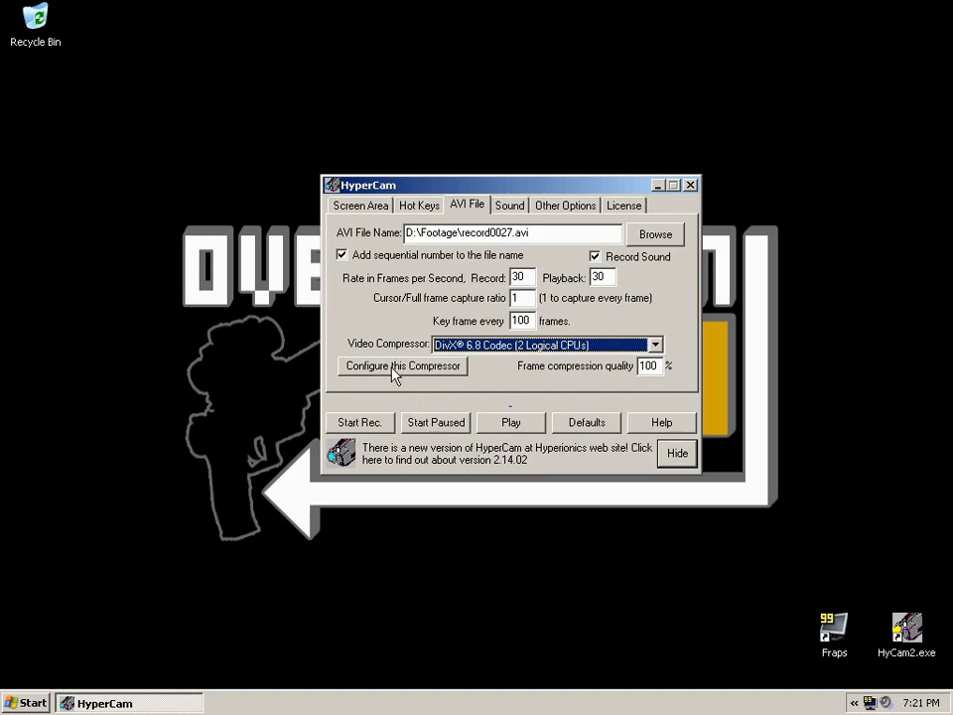
Bring up the DivX Codec Properties and browse its Rate control mode list.
{"action": "left_click", "coordinate": [401, 365]}
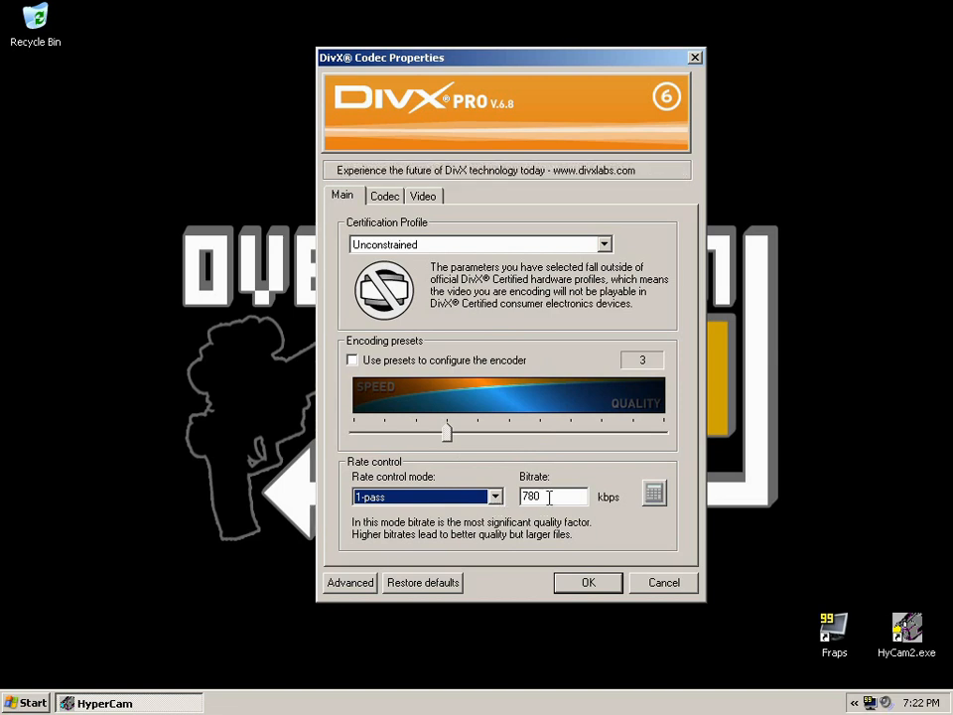
{"action": "left_click", "coordinate": [497, 496]}
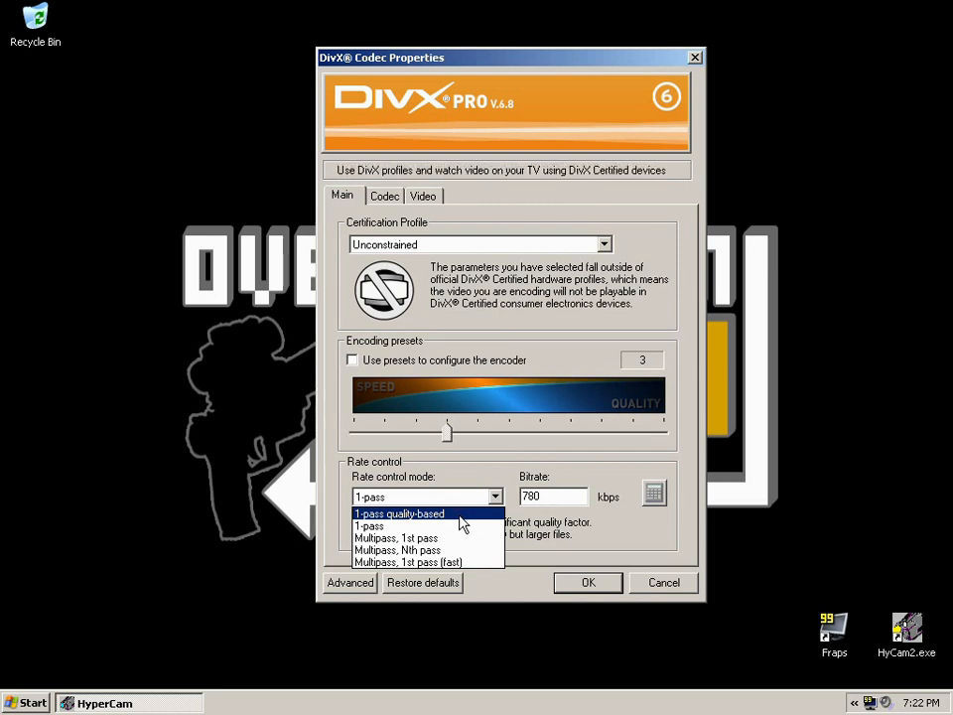
Set DivX rate control to 1-pass quality-based with fixed quantizer, then show the Codec settings.
{"action": "left_click", "coordinate": [397, 509]}
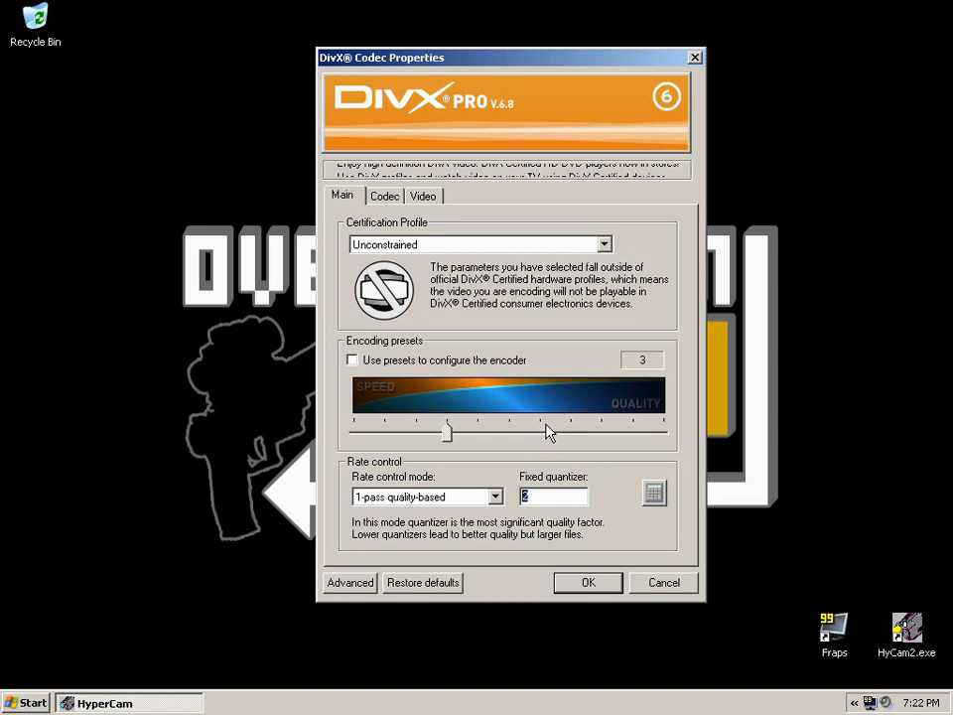
{"action": "mouse_move", "coordinate": [532, 421]}
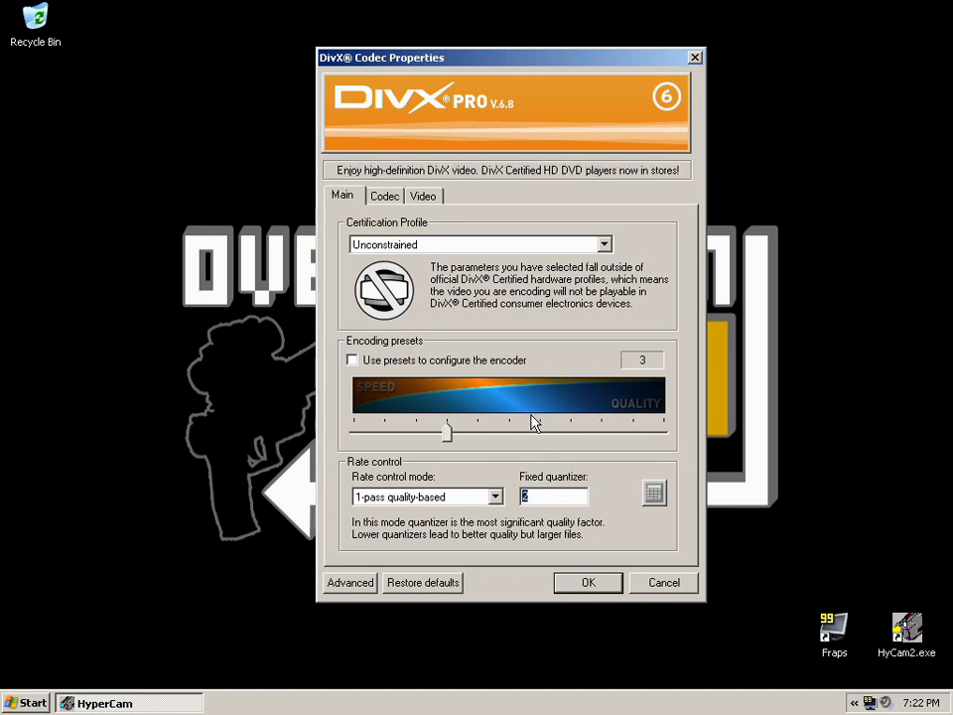
{"action": "left_click", "coordinate": [386, 197]}
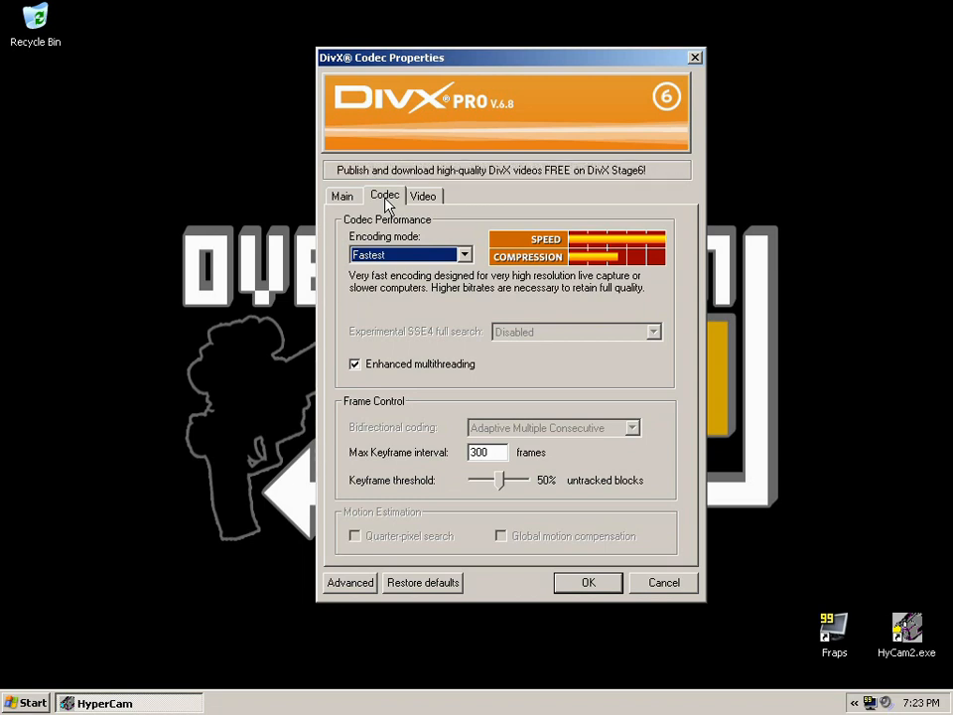
{"action": "mouse_move", "coordinate": [409, 234]}
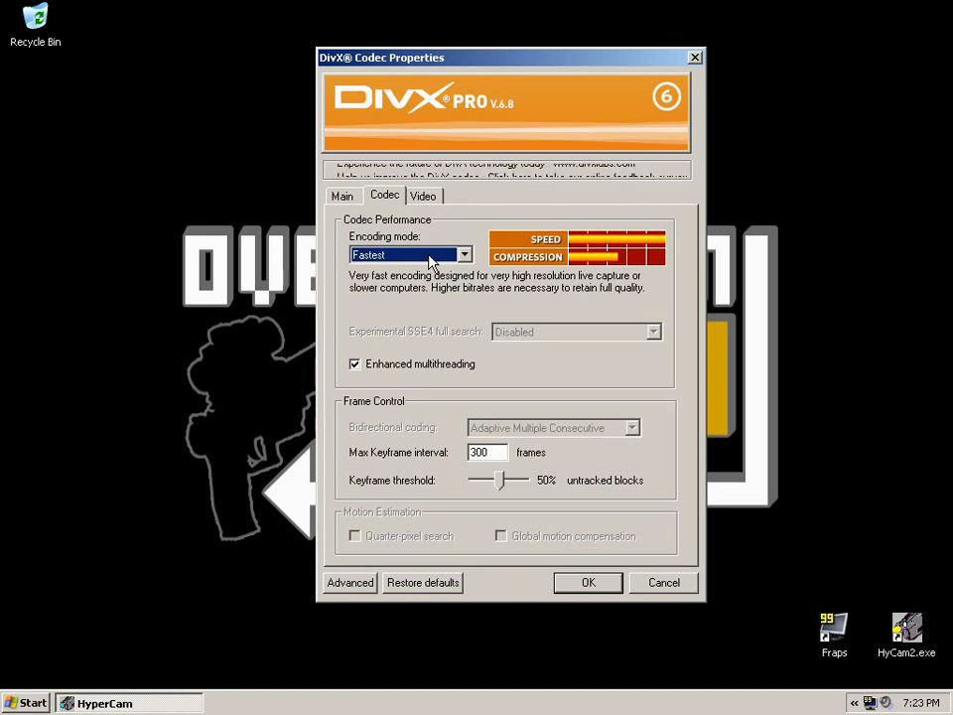
{"action": "left_click", "coordinate": [474, 254]}
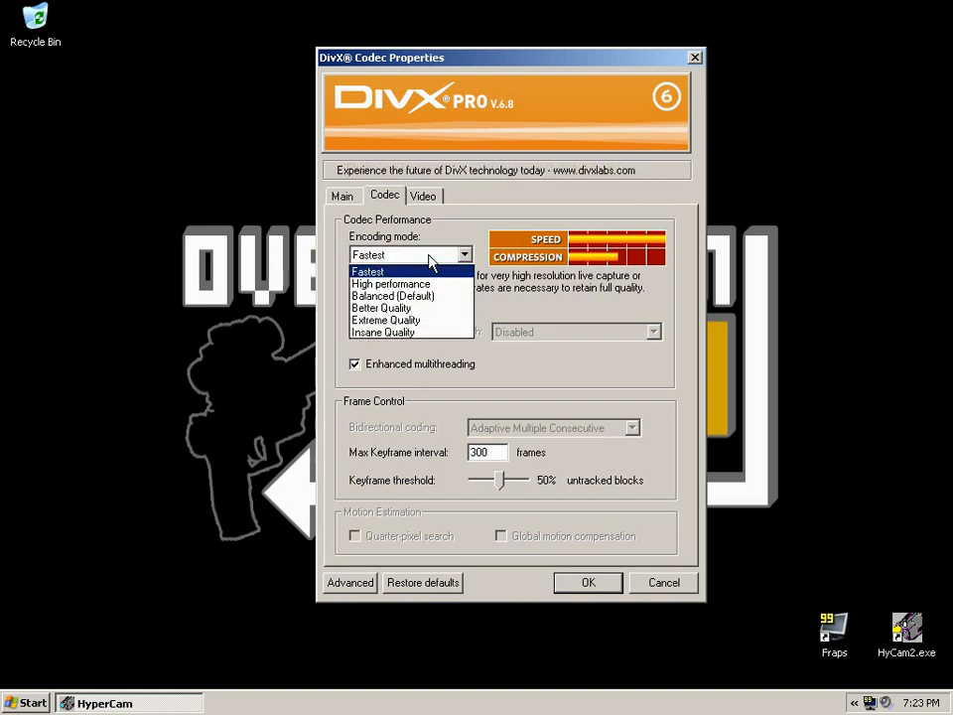
{"action": "mouse_move", "coordinate": [407, 296]}
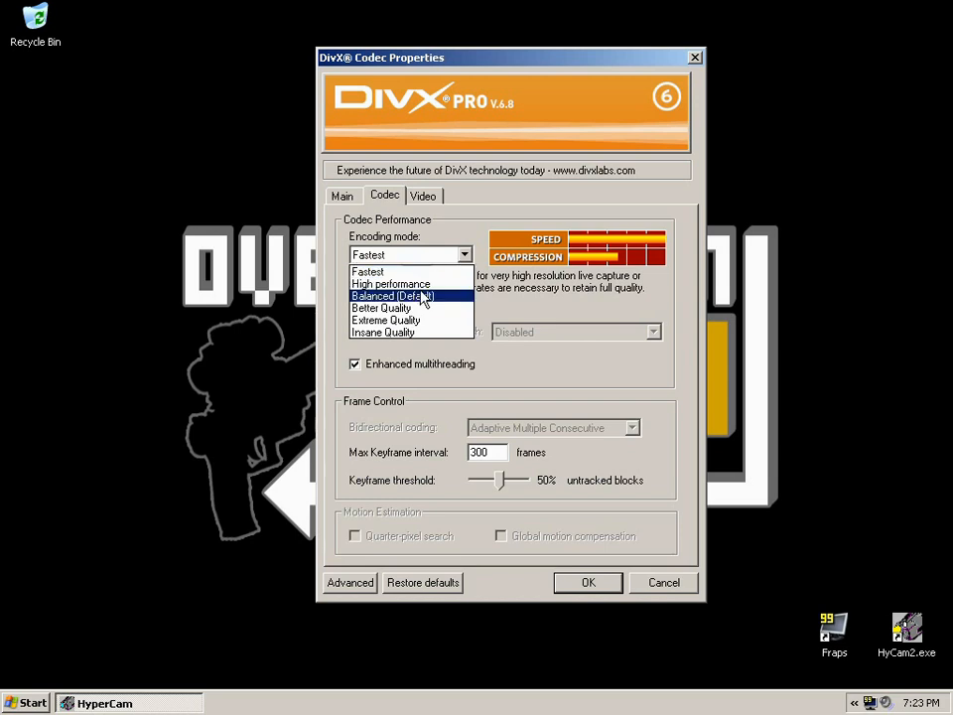
{"action": "left_click", "coordinate": [367, 270]}
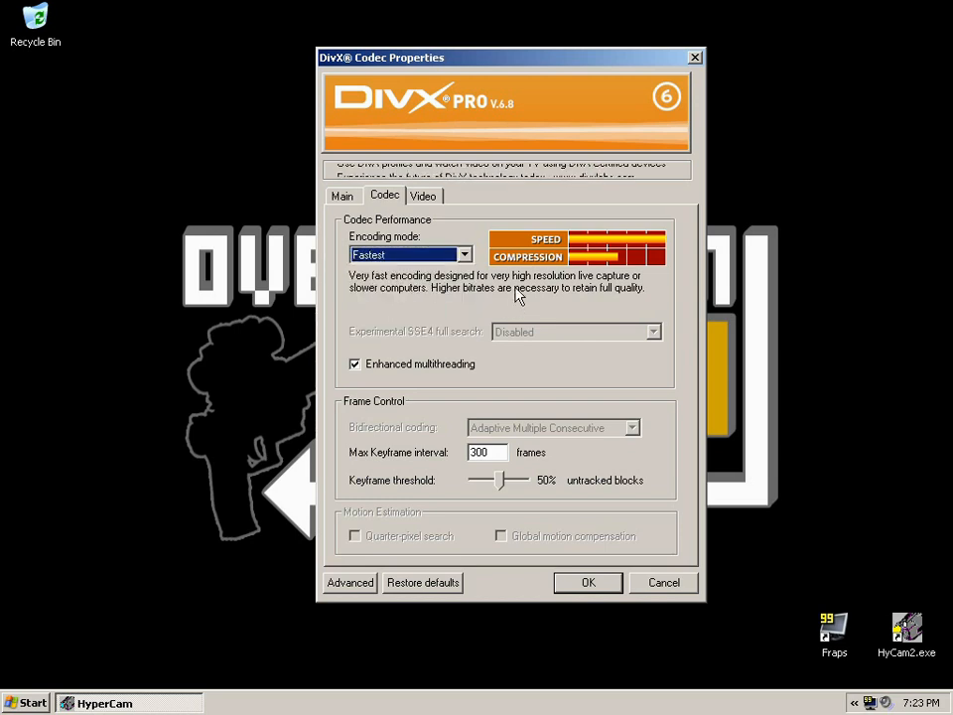
{"action": "left_click", "coordinate": [465, 254]}
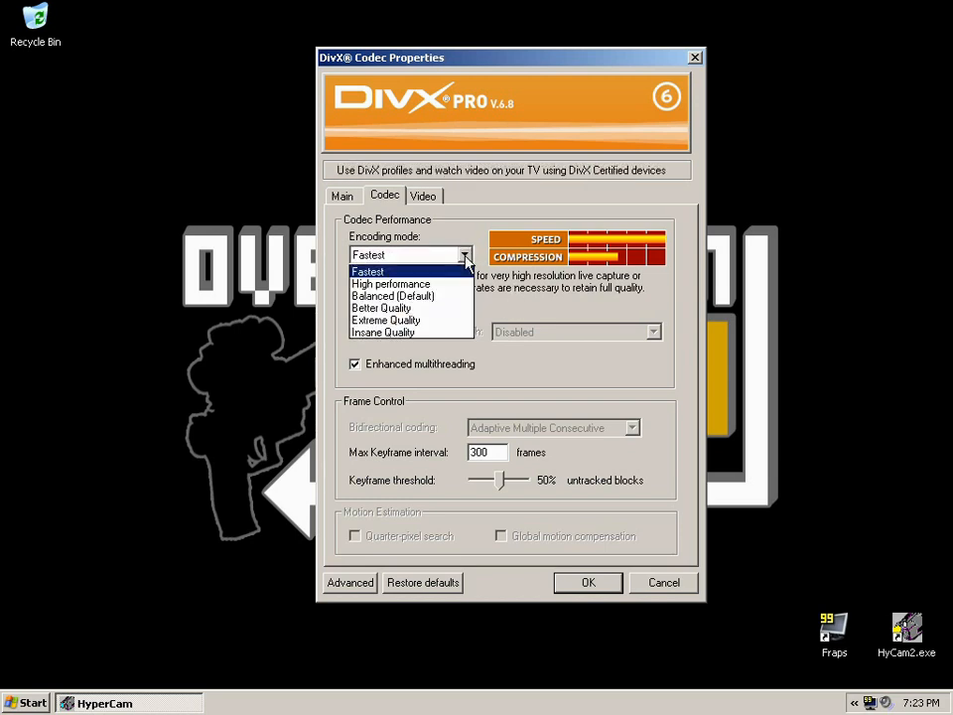
{"action": "left_click", "coordinate": [367, 270]}
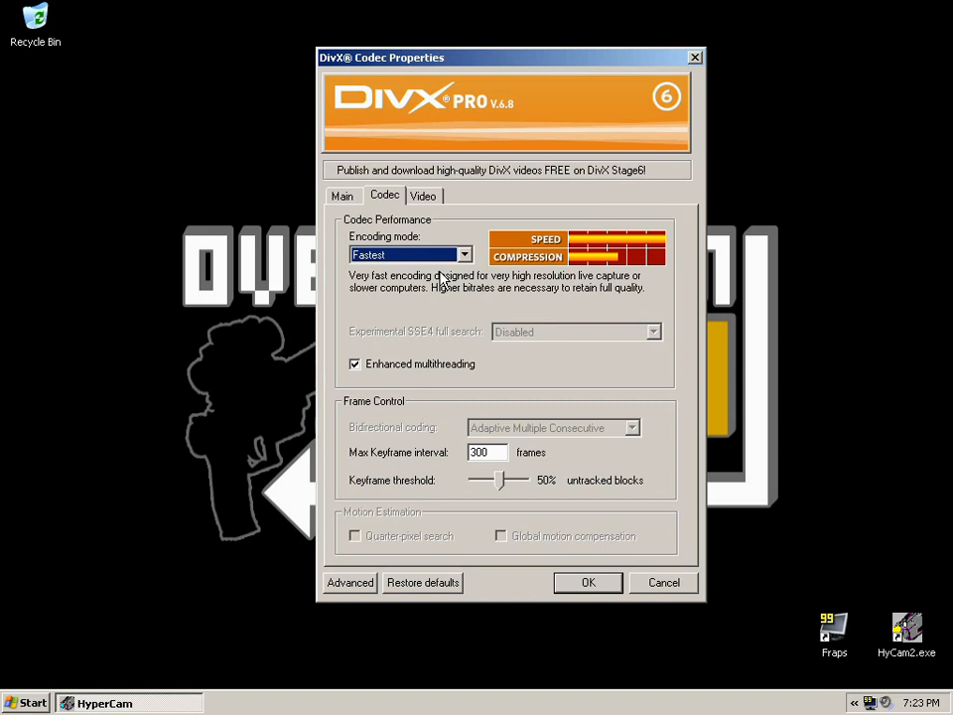
{"action": "mouse_move", "coordinate": [395, 256]}
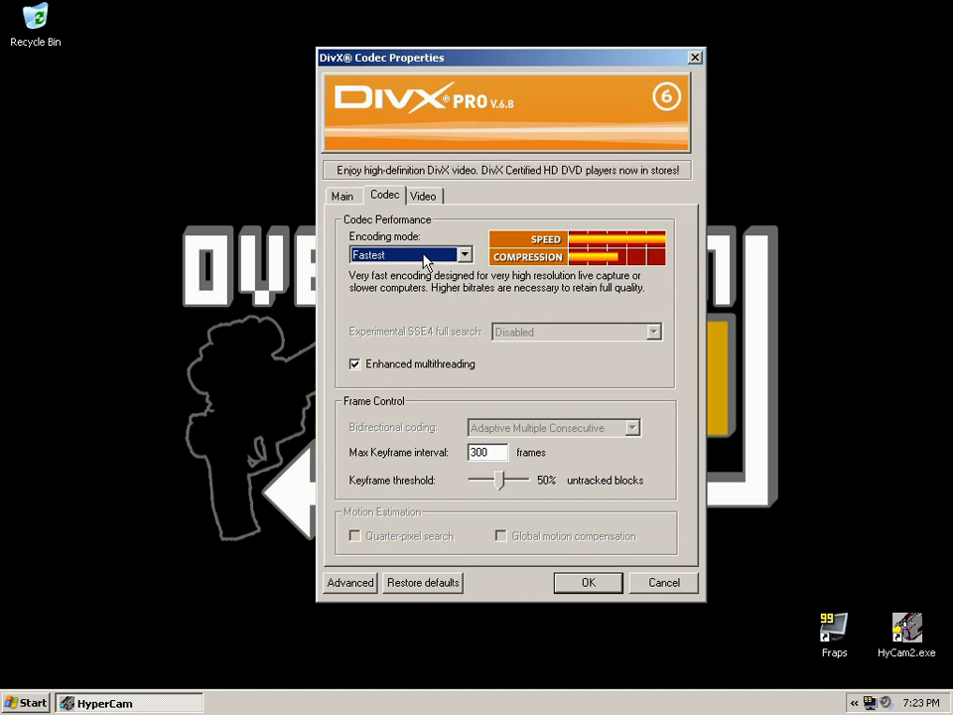
{"action": "left_click", "coordinate": [472, 254]}
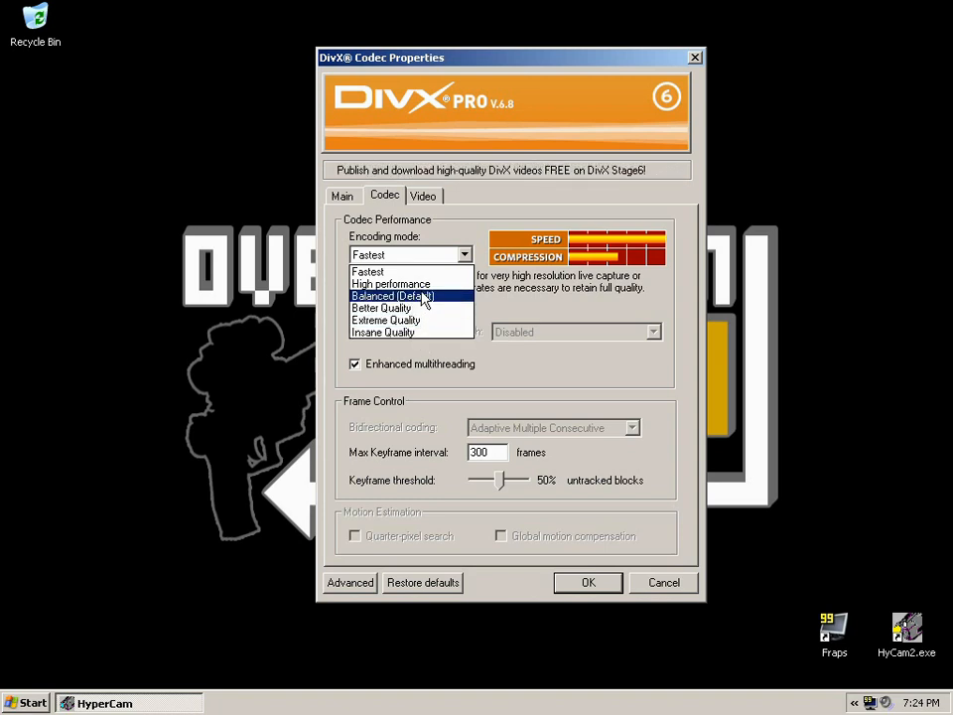
{"action": "mouse_move", "coordinate": [395, 270]}
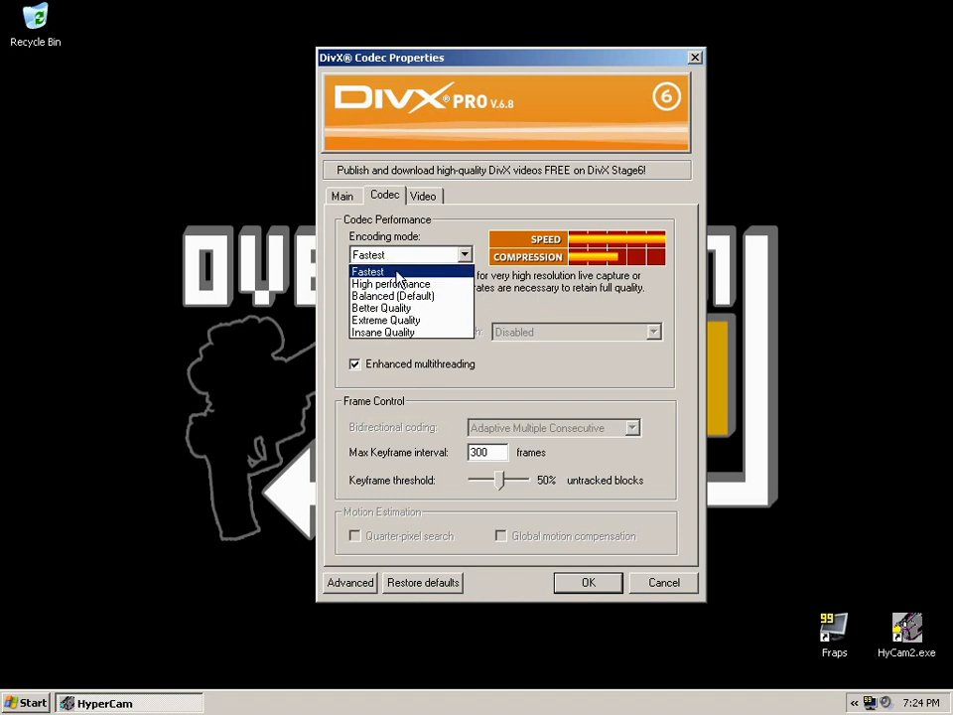
{"action": "left_click", "coordinate": [369, 269]}
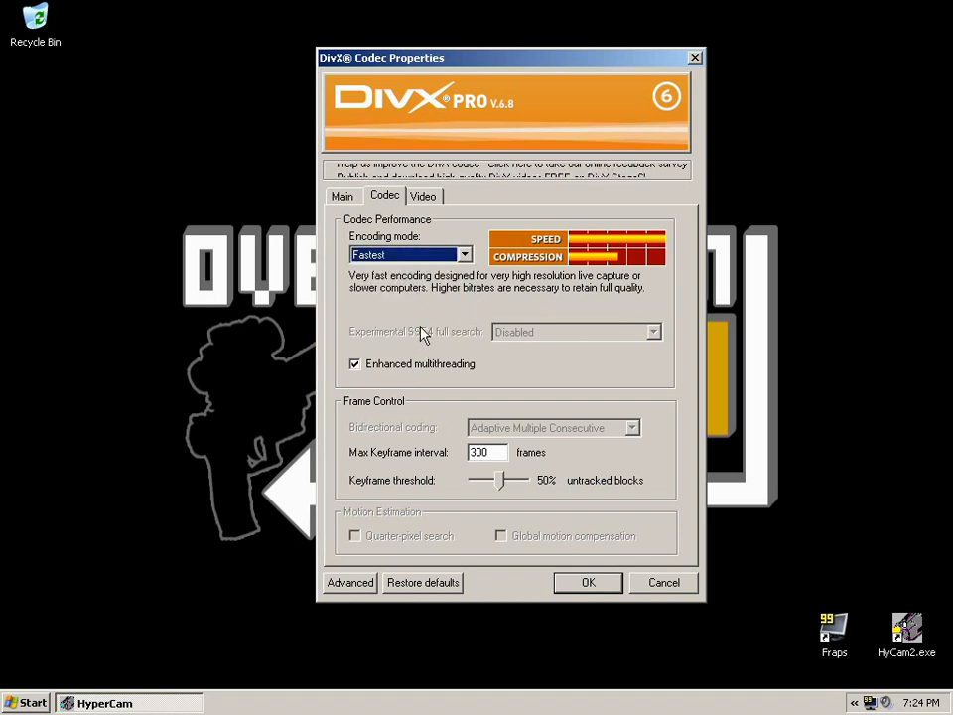